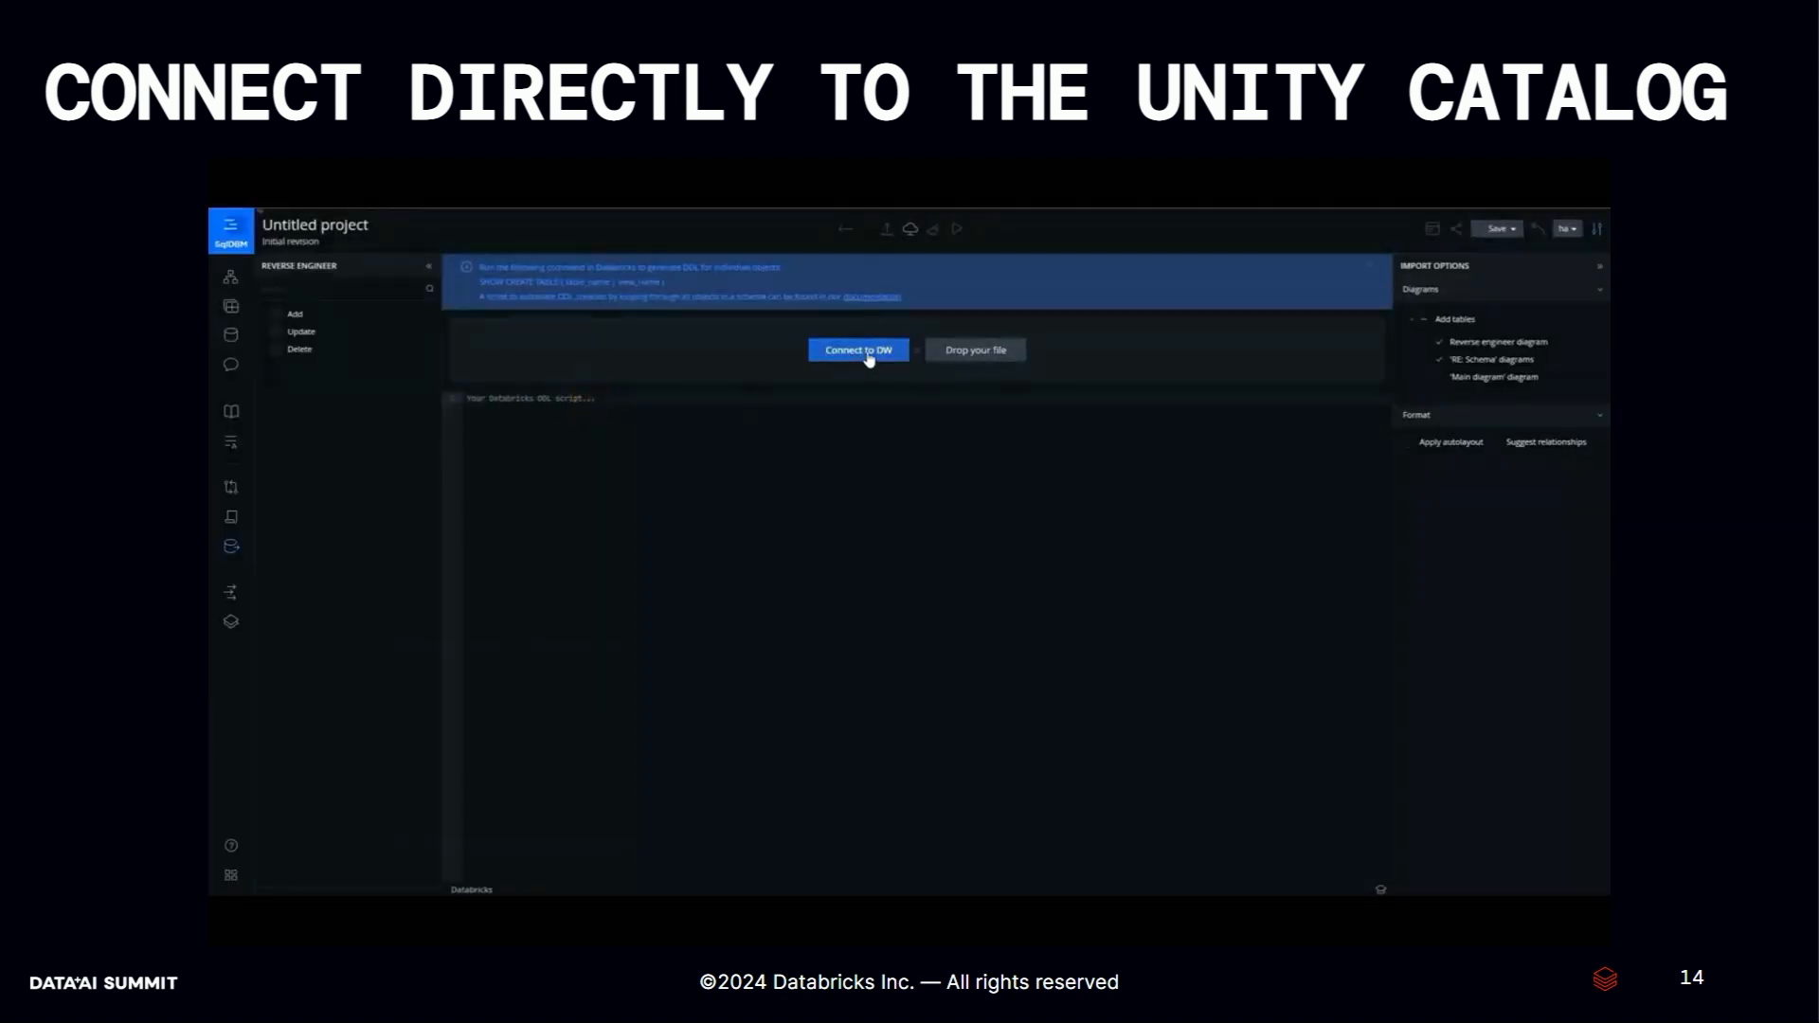
# Connect to Databricks through the Unity Catalog API and load the sqldbm_demo marts and products schemas.
pyautogui.click(857, 349)
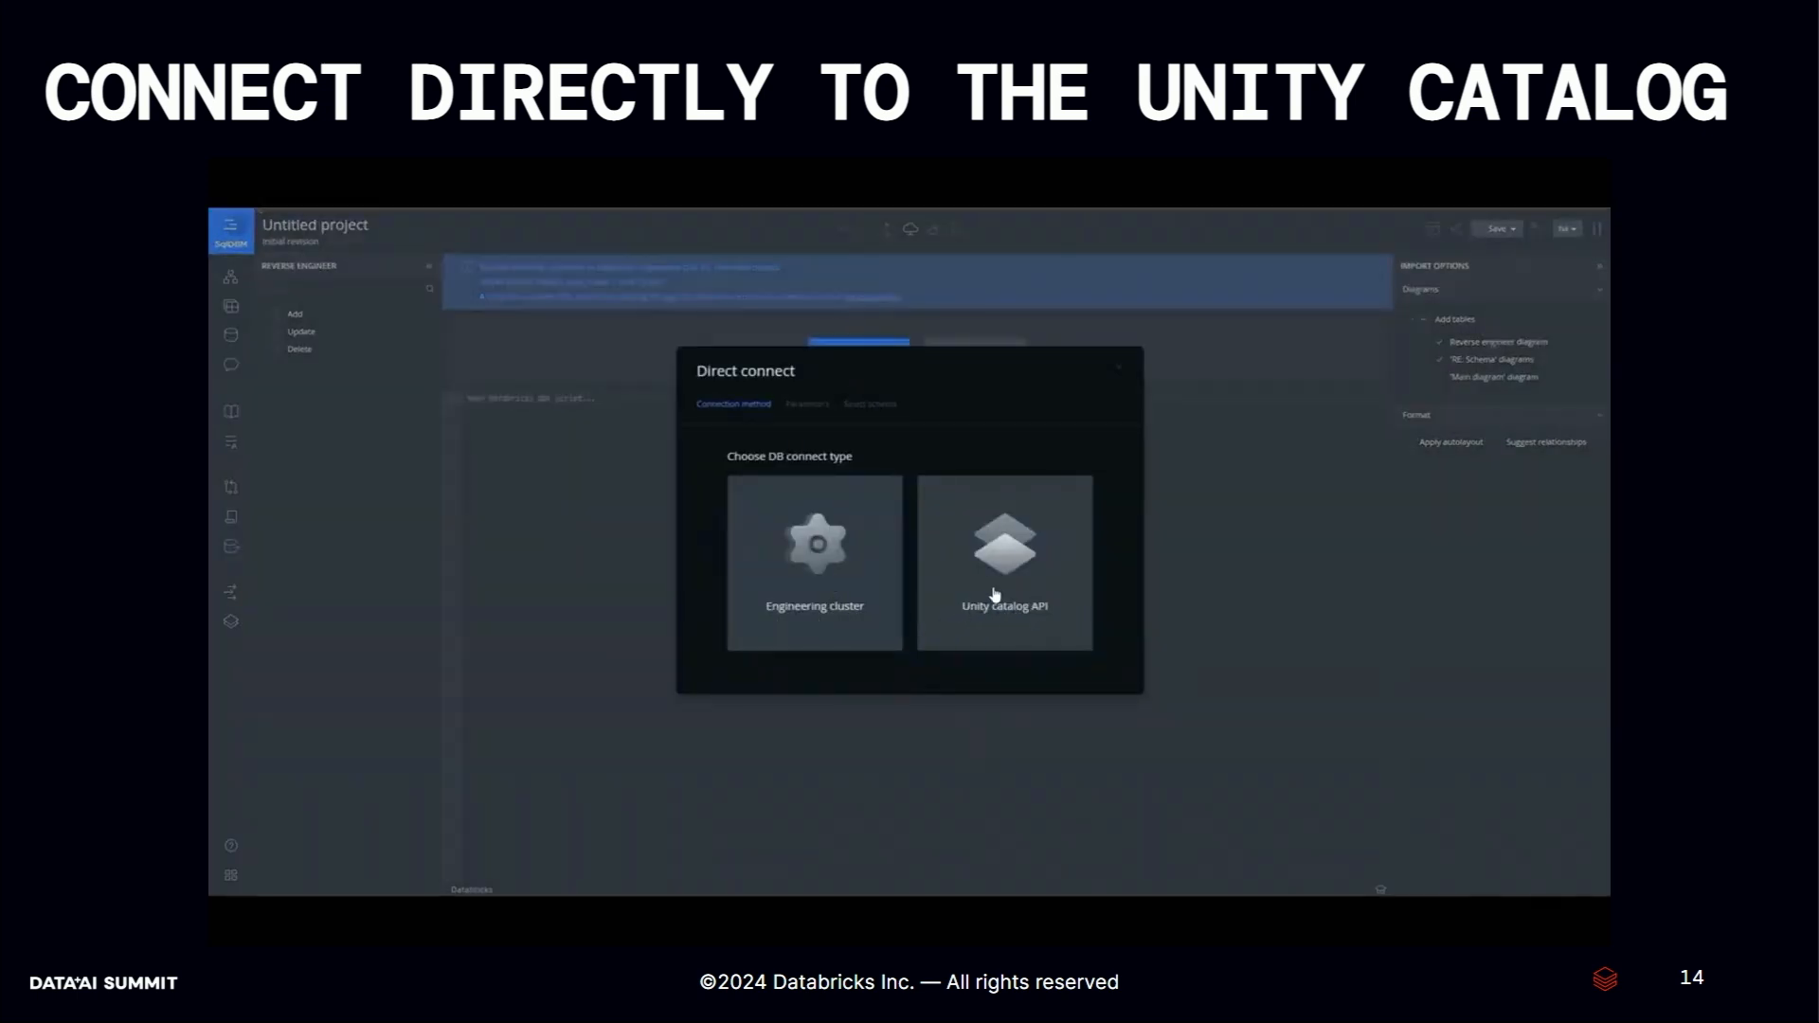
pyautogui.click(1003, 560)
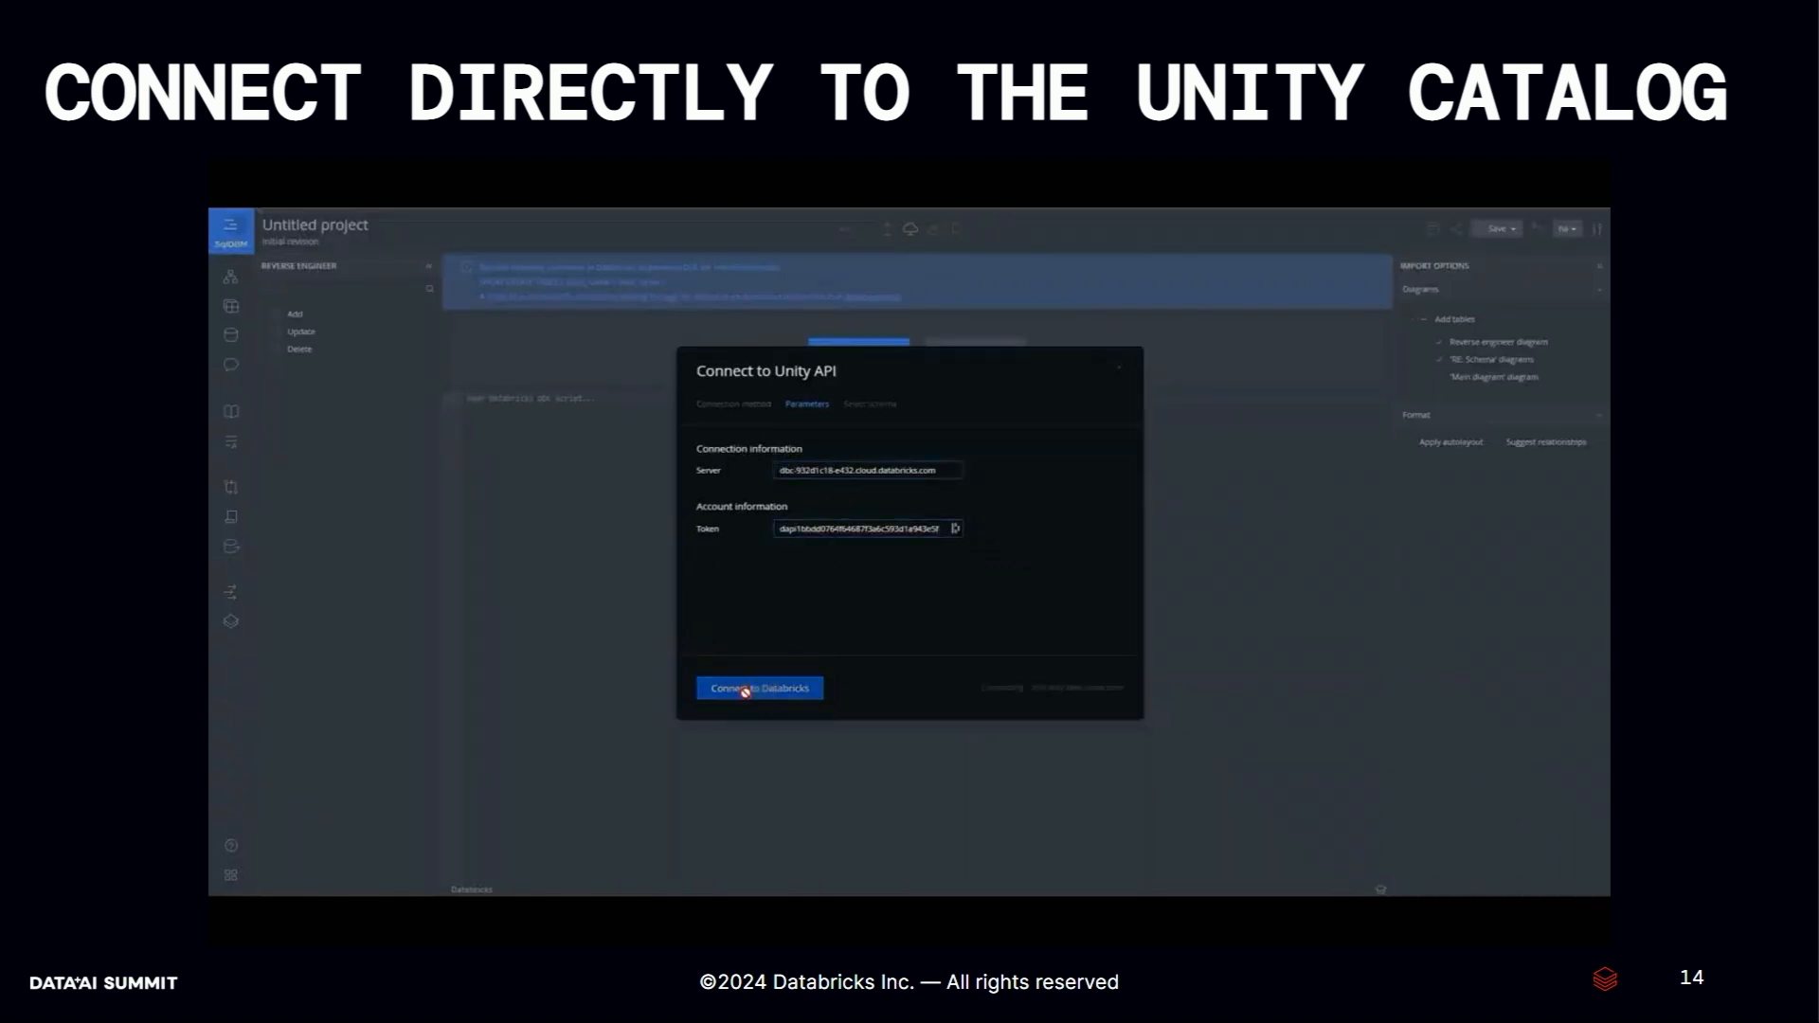
pyautogui.click(759, 687)
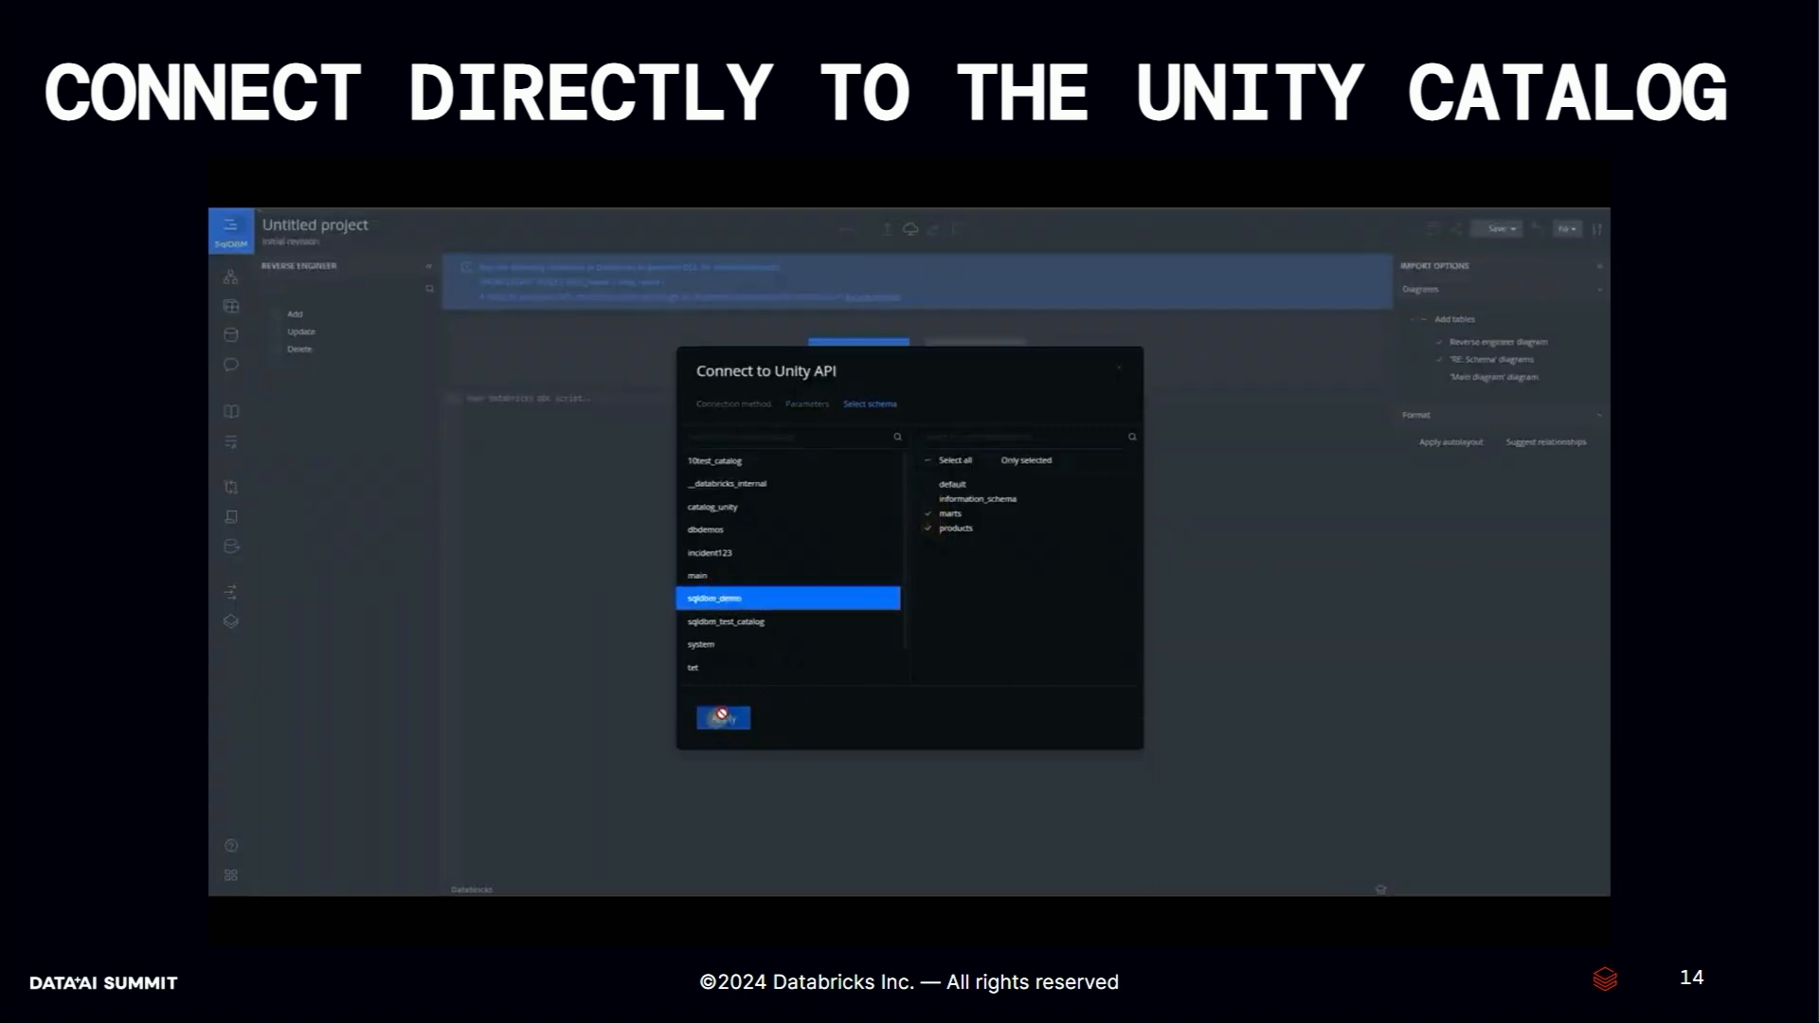
pyautogui.click(723, 718)
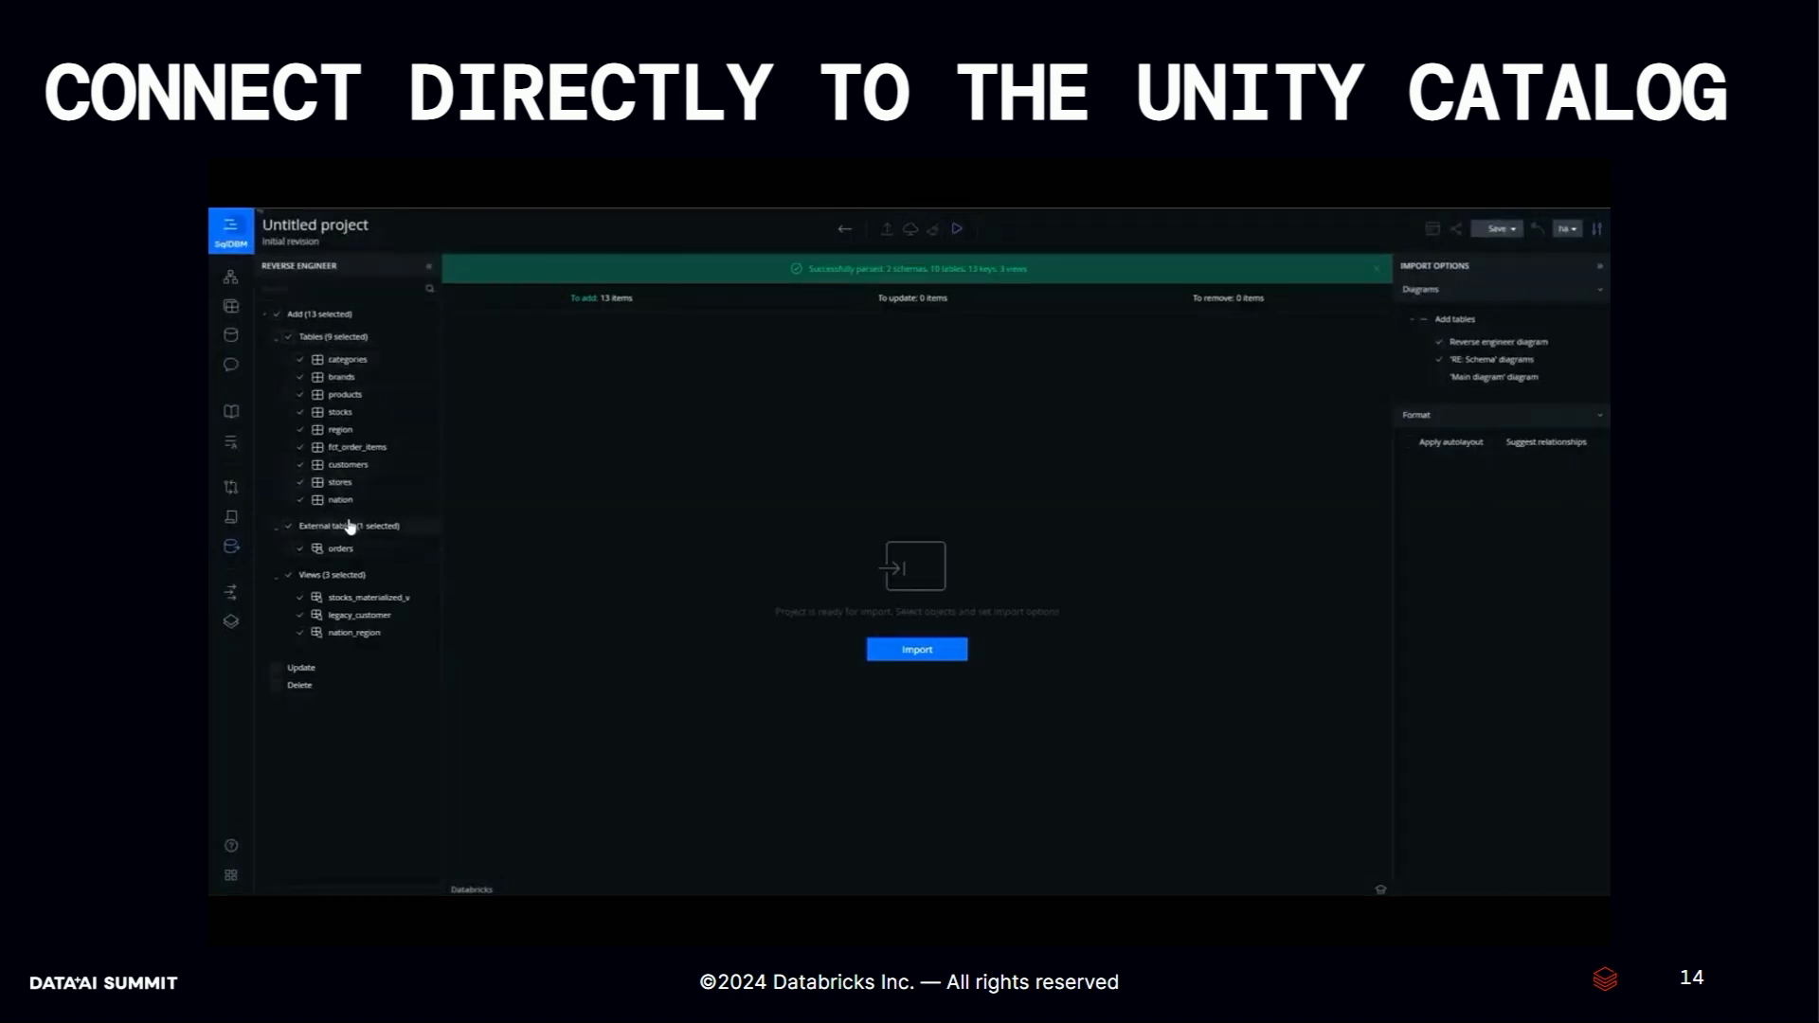
pyautogui.moveTo(1342, 513)
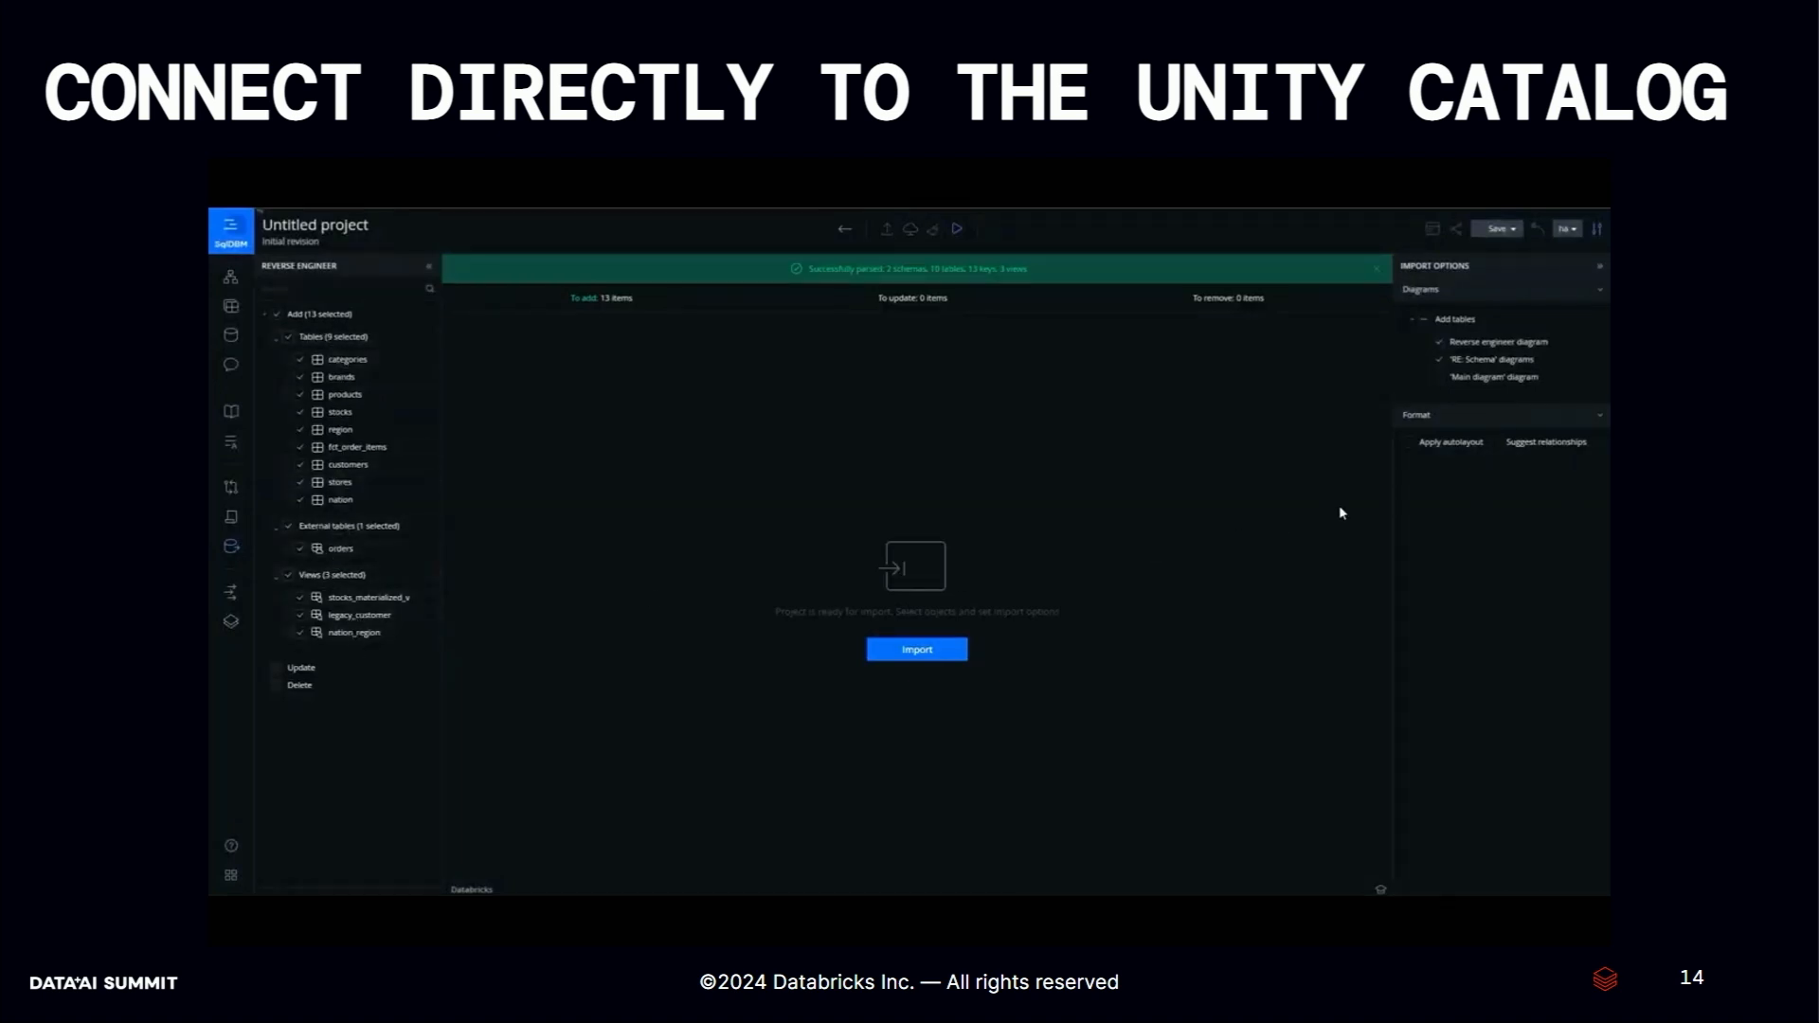
# Import the 13 parsed objects: nine tables, one external table and three views.
pyautogui.click(915, 648)
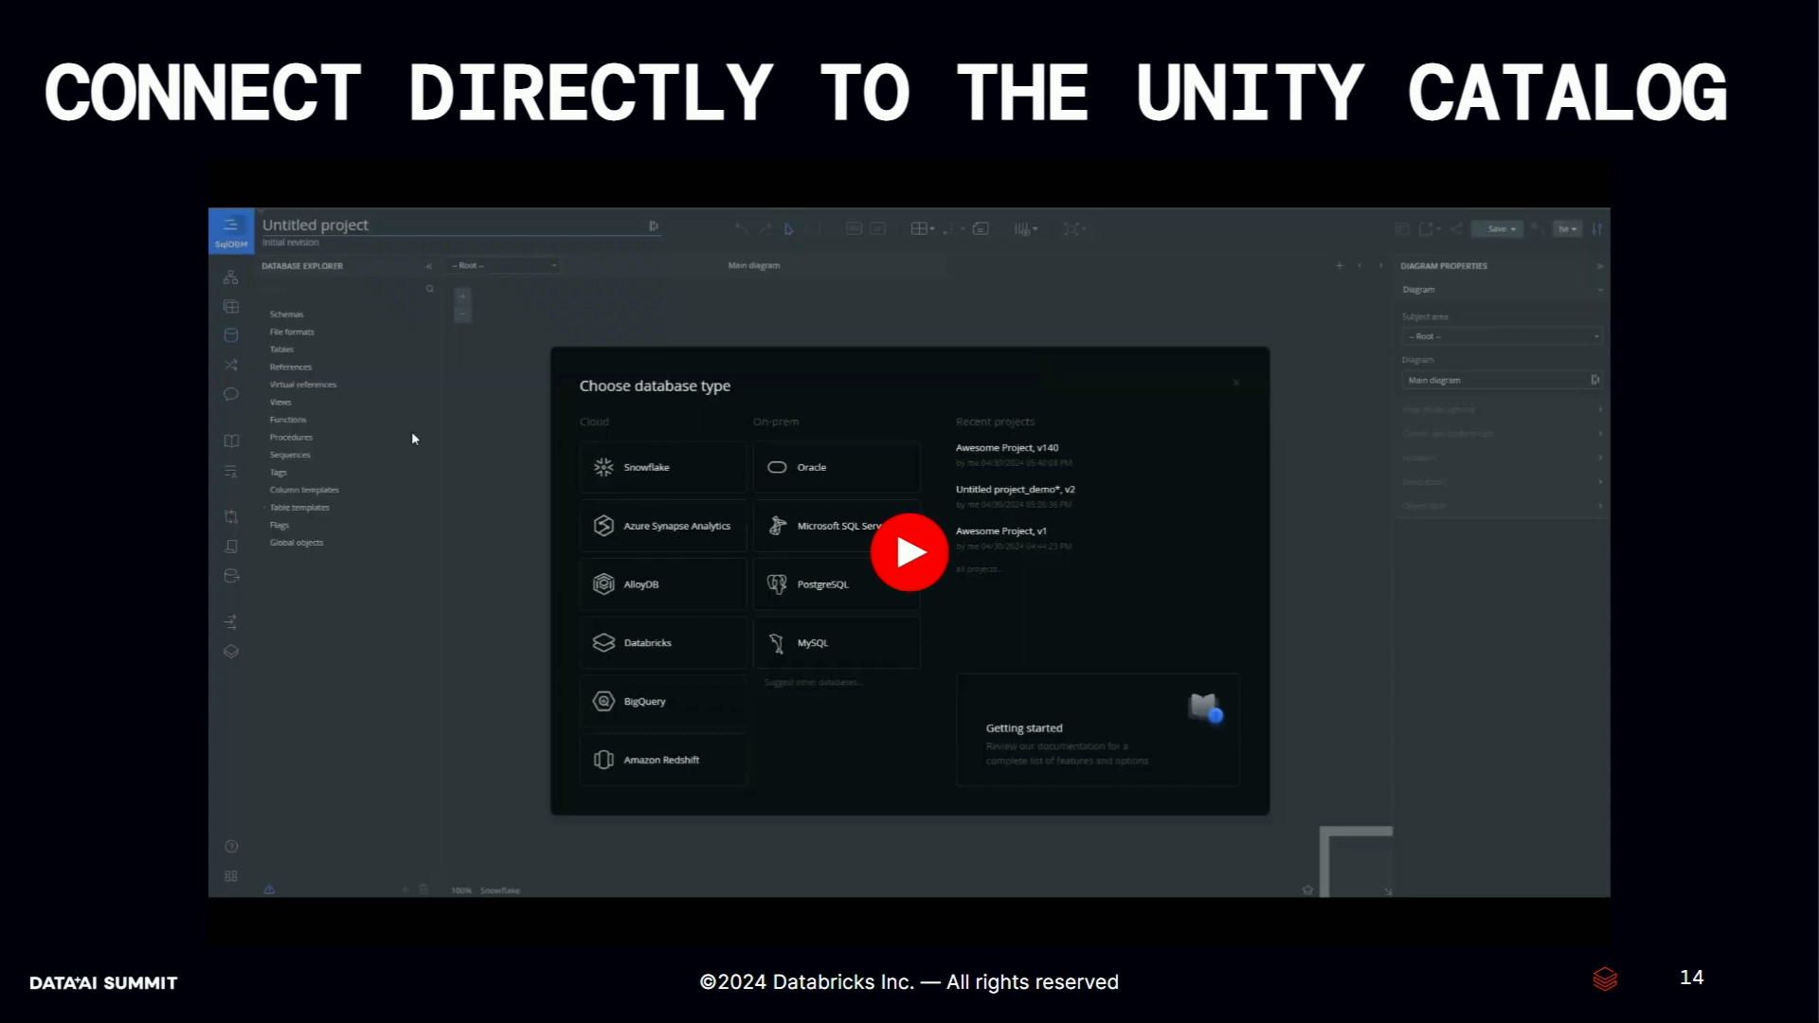
pyautogui.press('right')
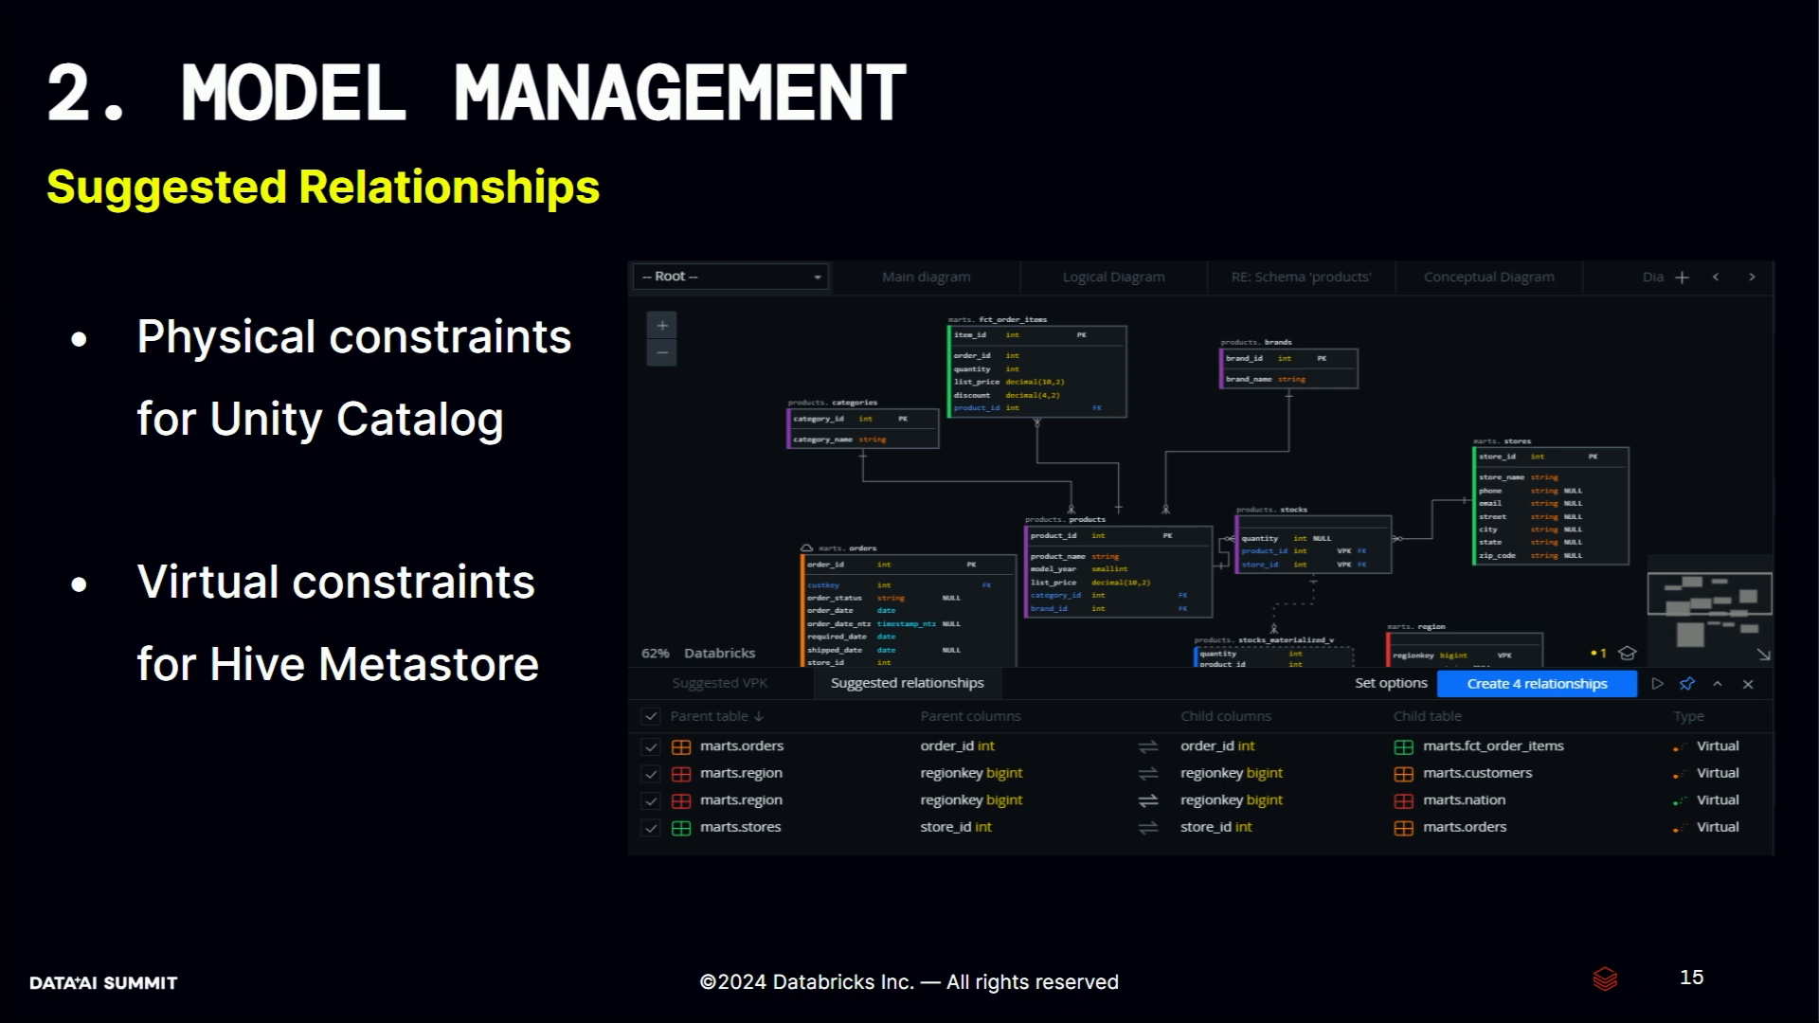
pyautogui.press('right')
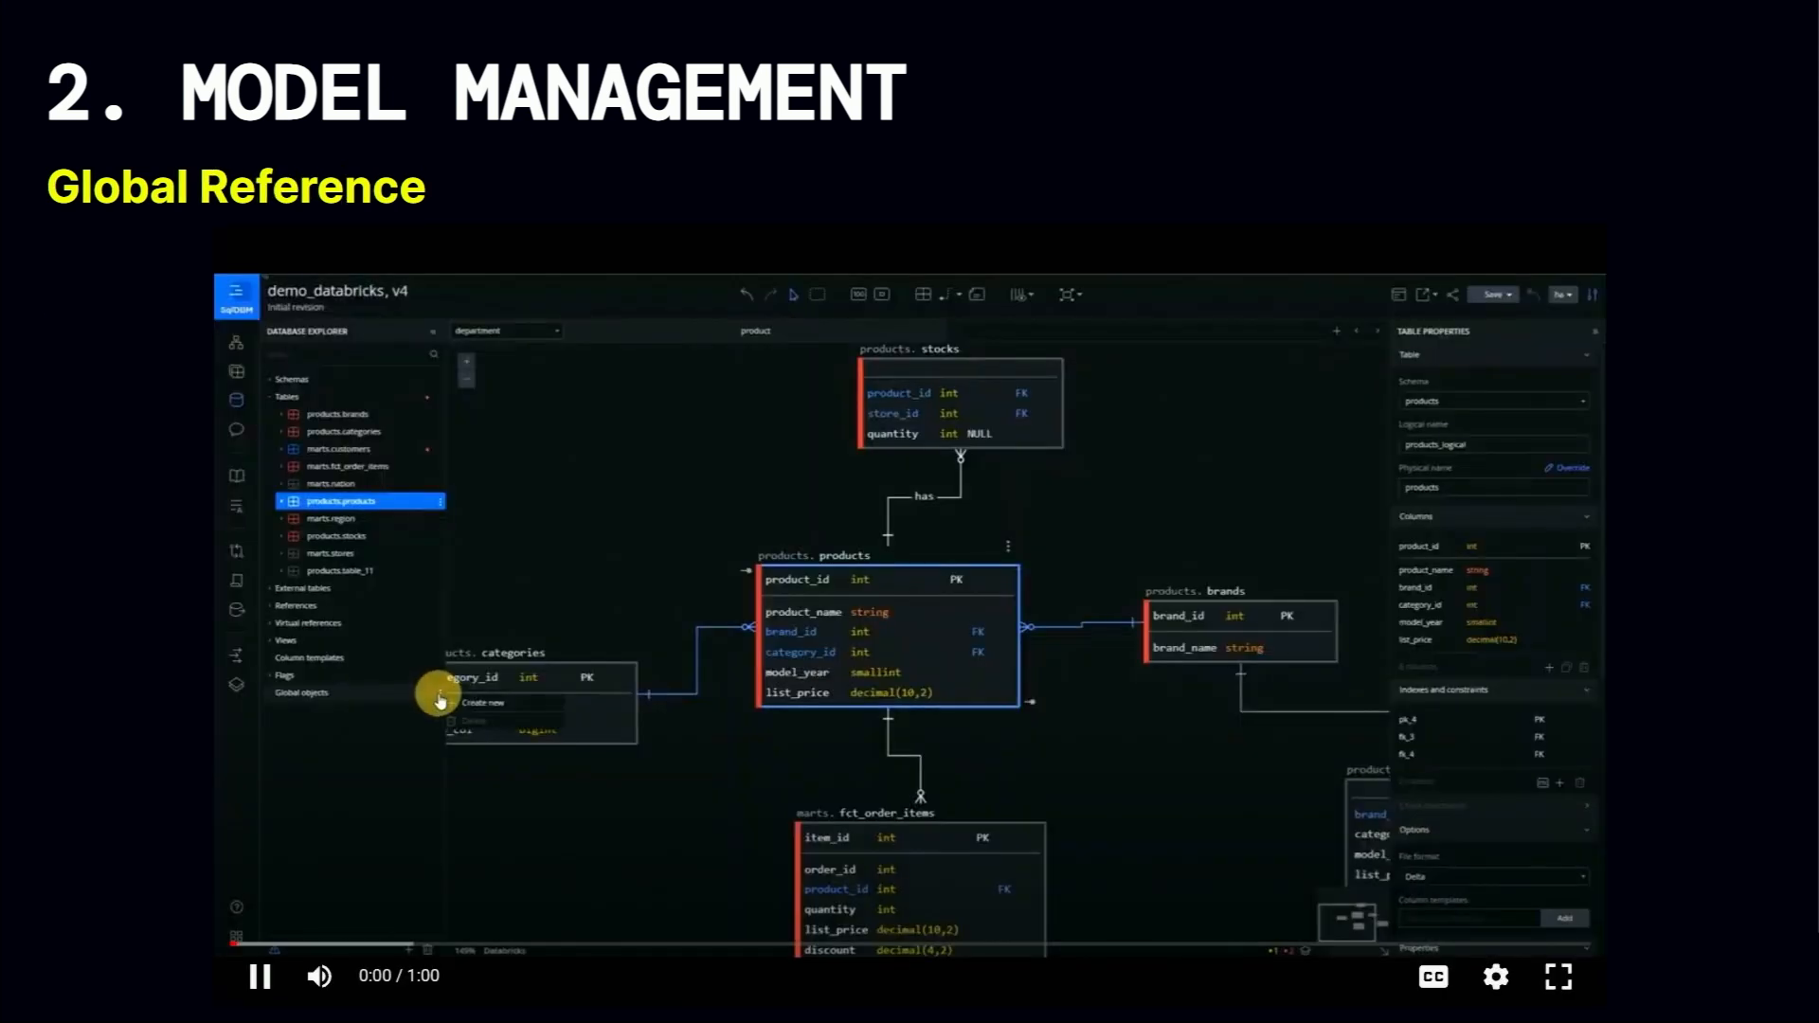
# Reference the SQL Server Sample Project as a global object in demo_databricks.
pyautogui.click(300, 692)
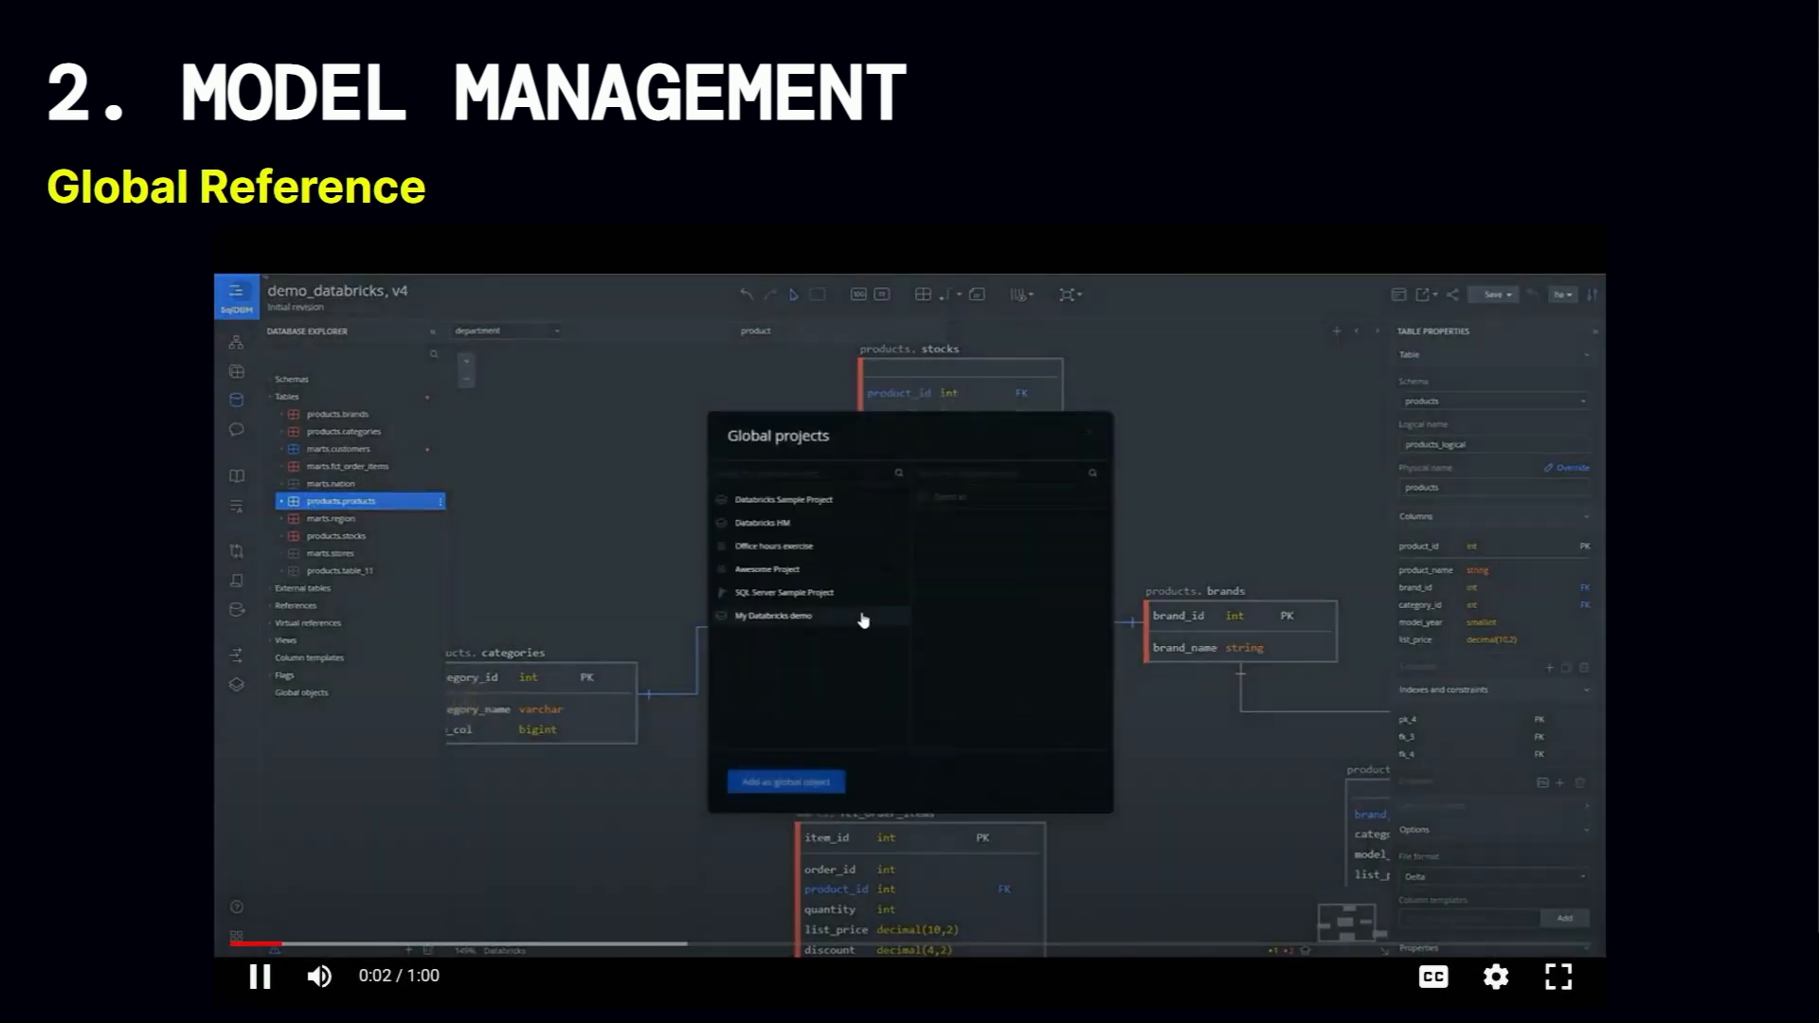
pyautogui.click(785, 591)
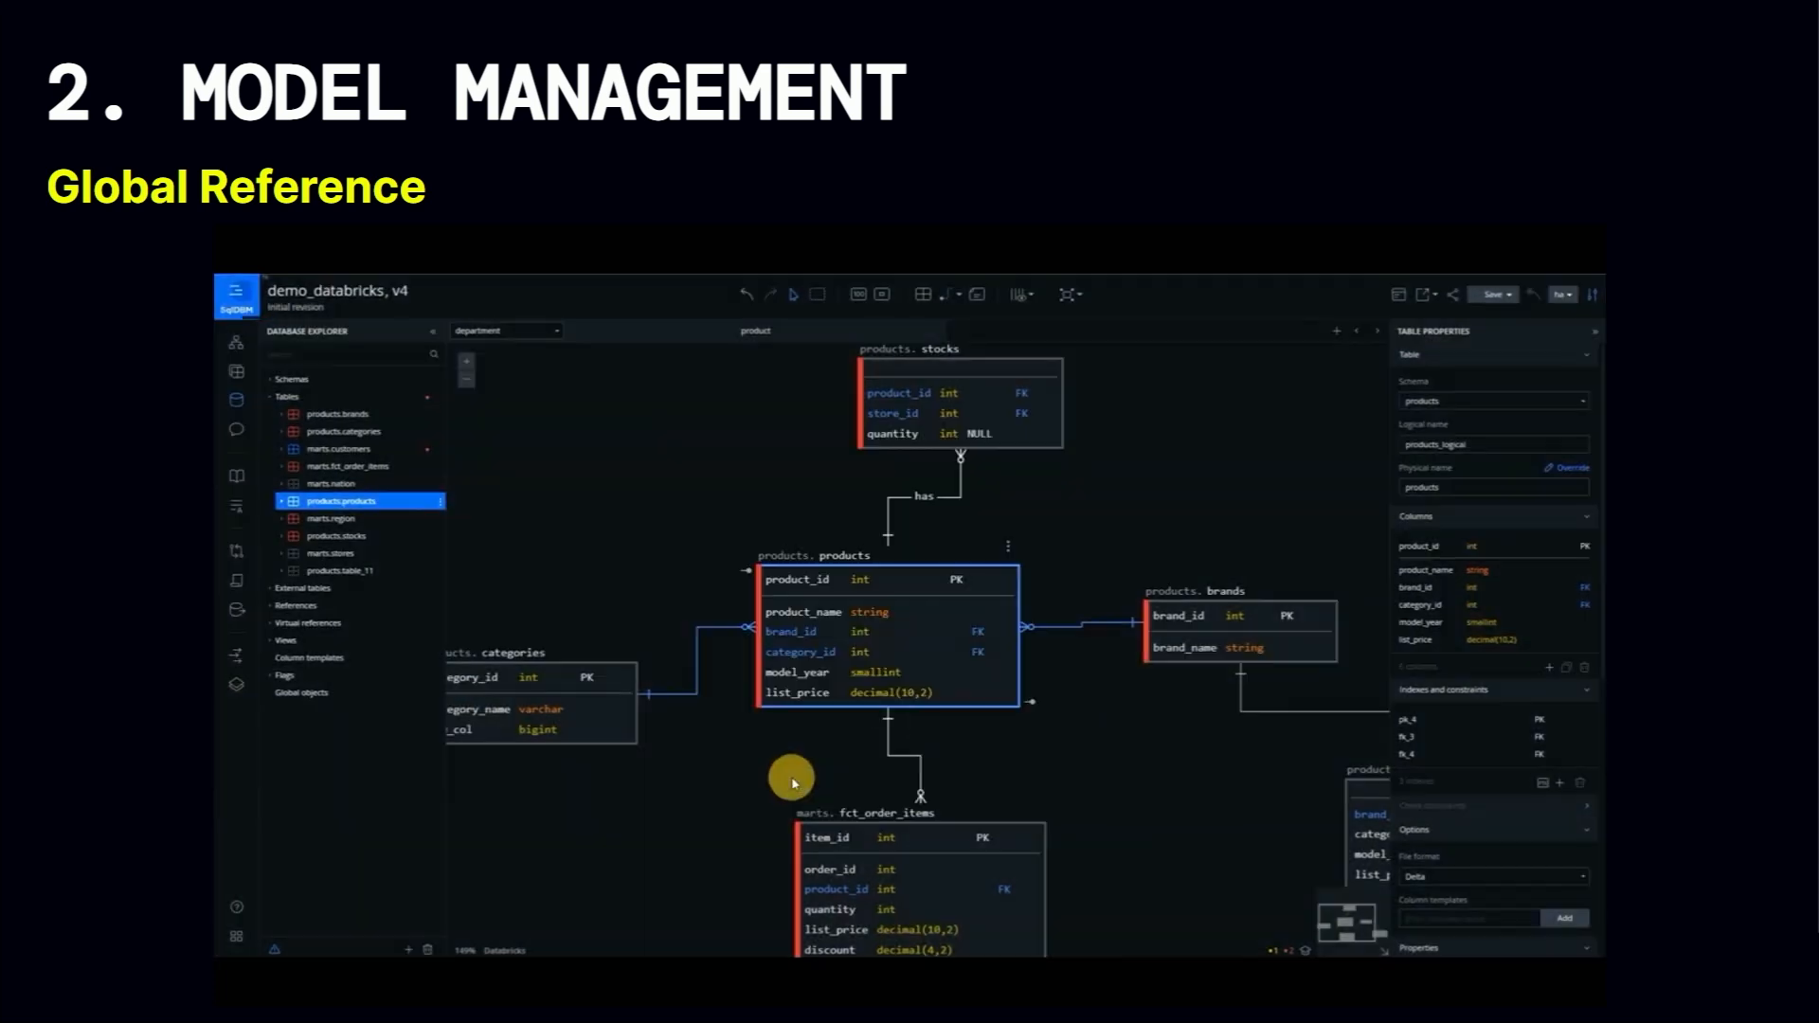
pyautogui.click(300, 692)
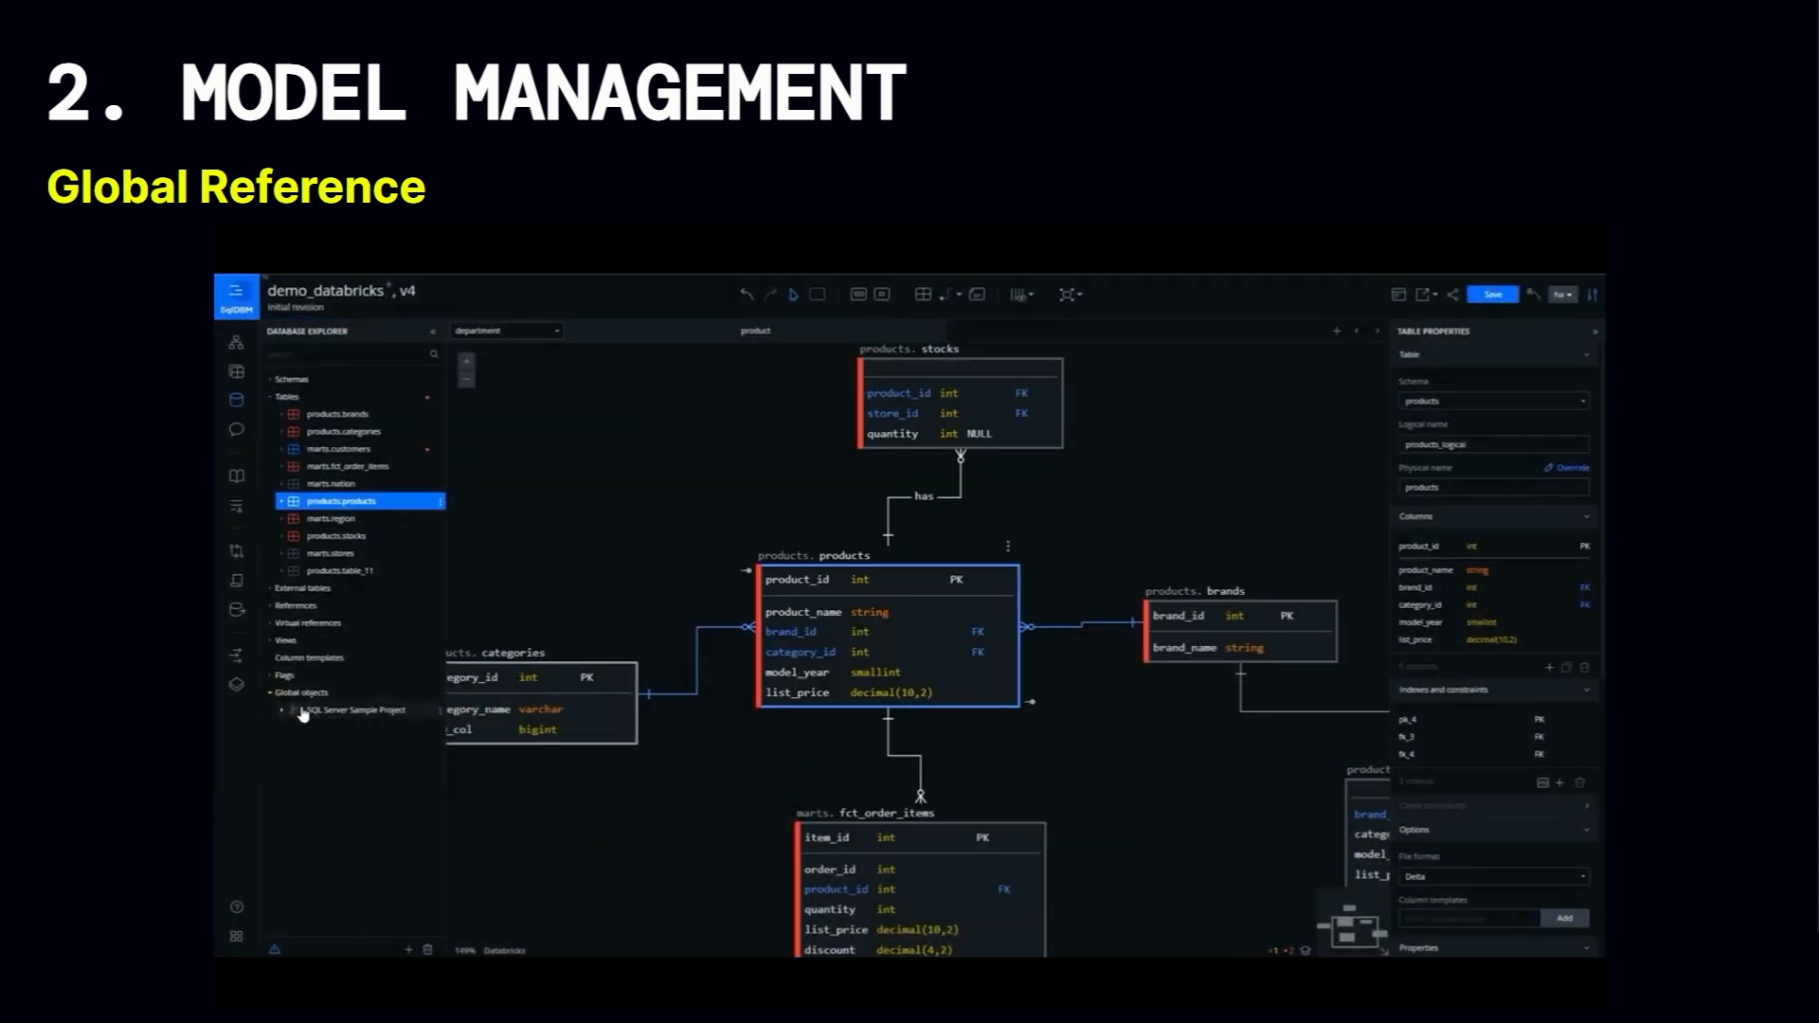
# Add the global Supplier table to the diagram and give it a Question flag.
pyautogui.click(280, 708)
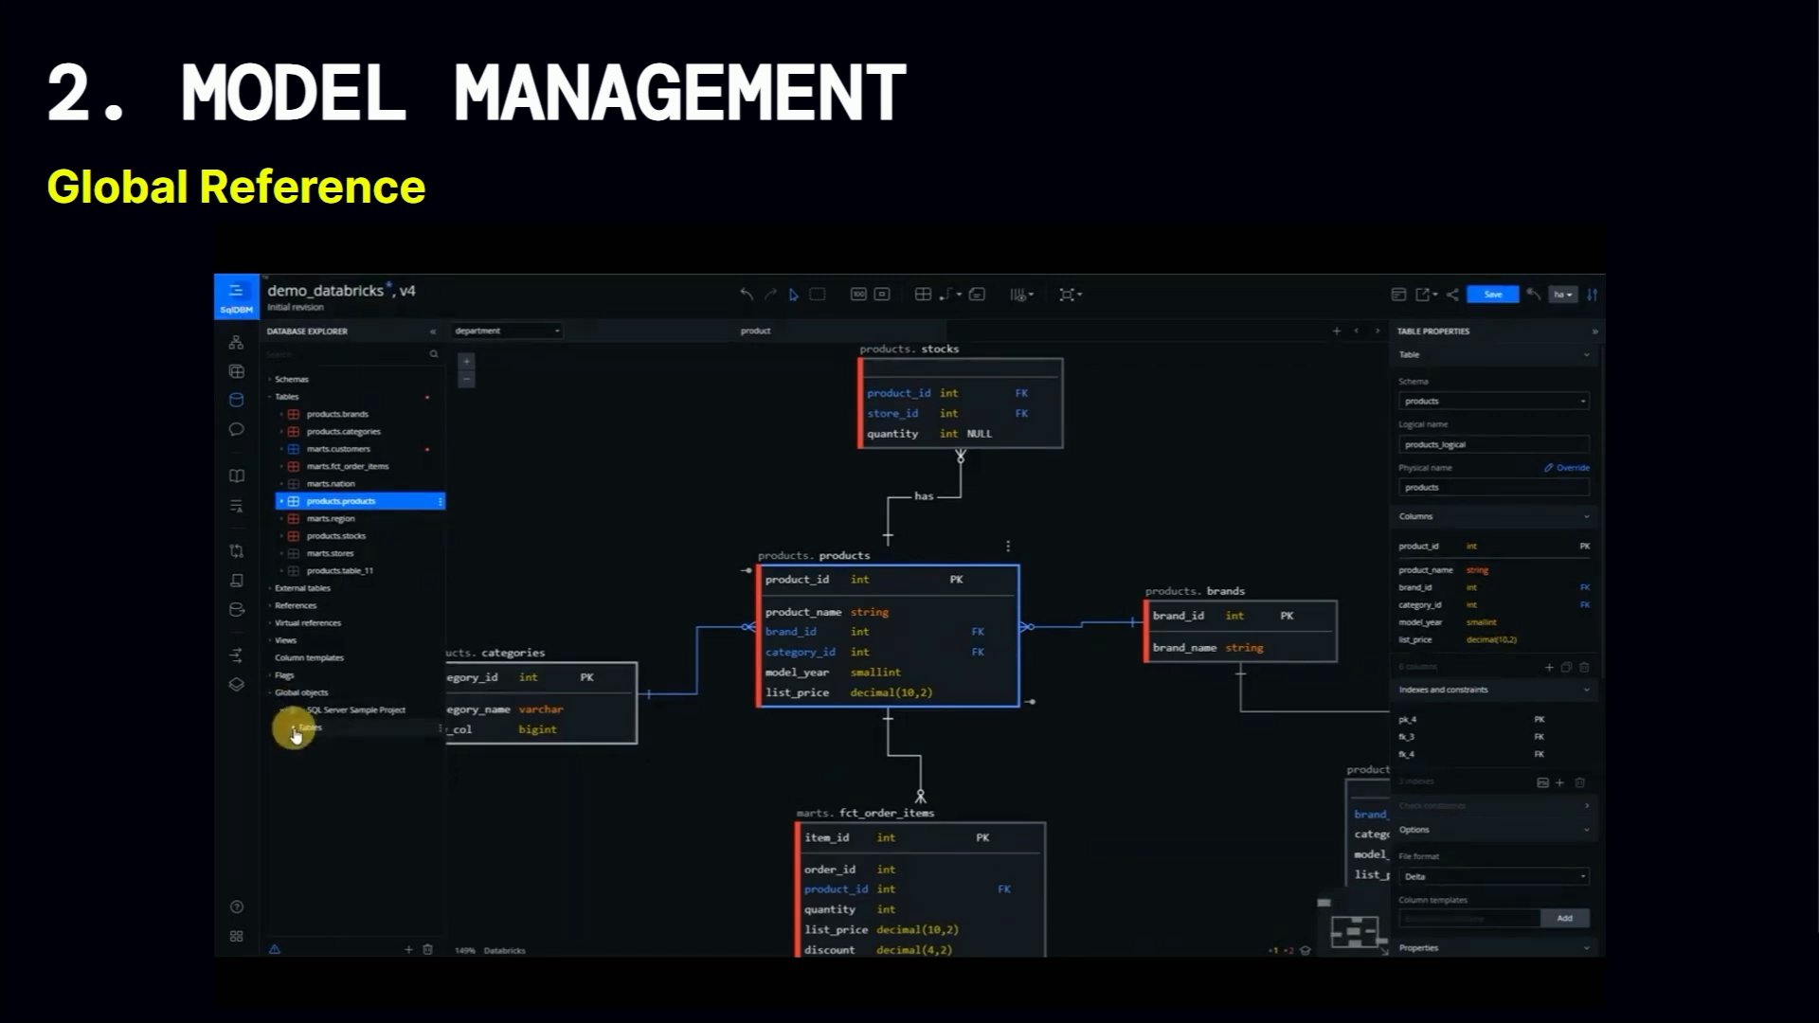
pyautogui.click(296, 731)
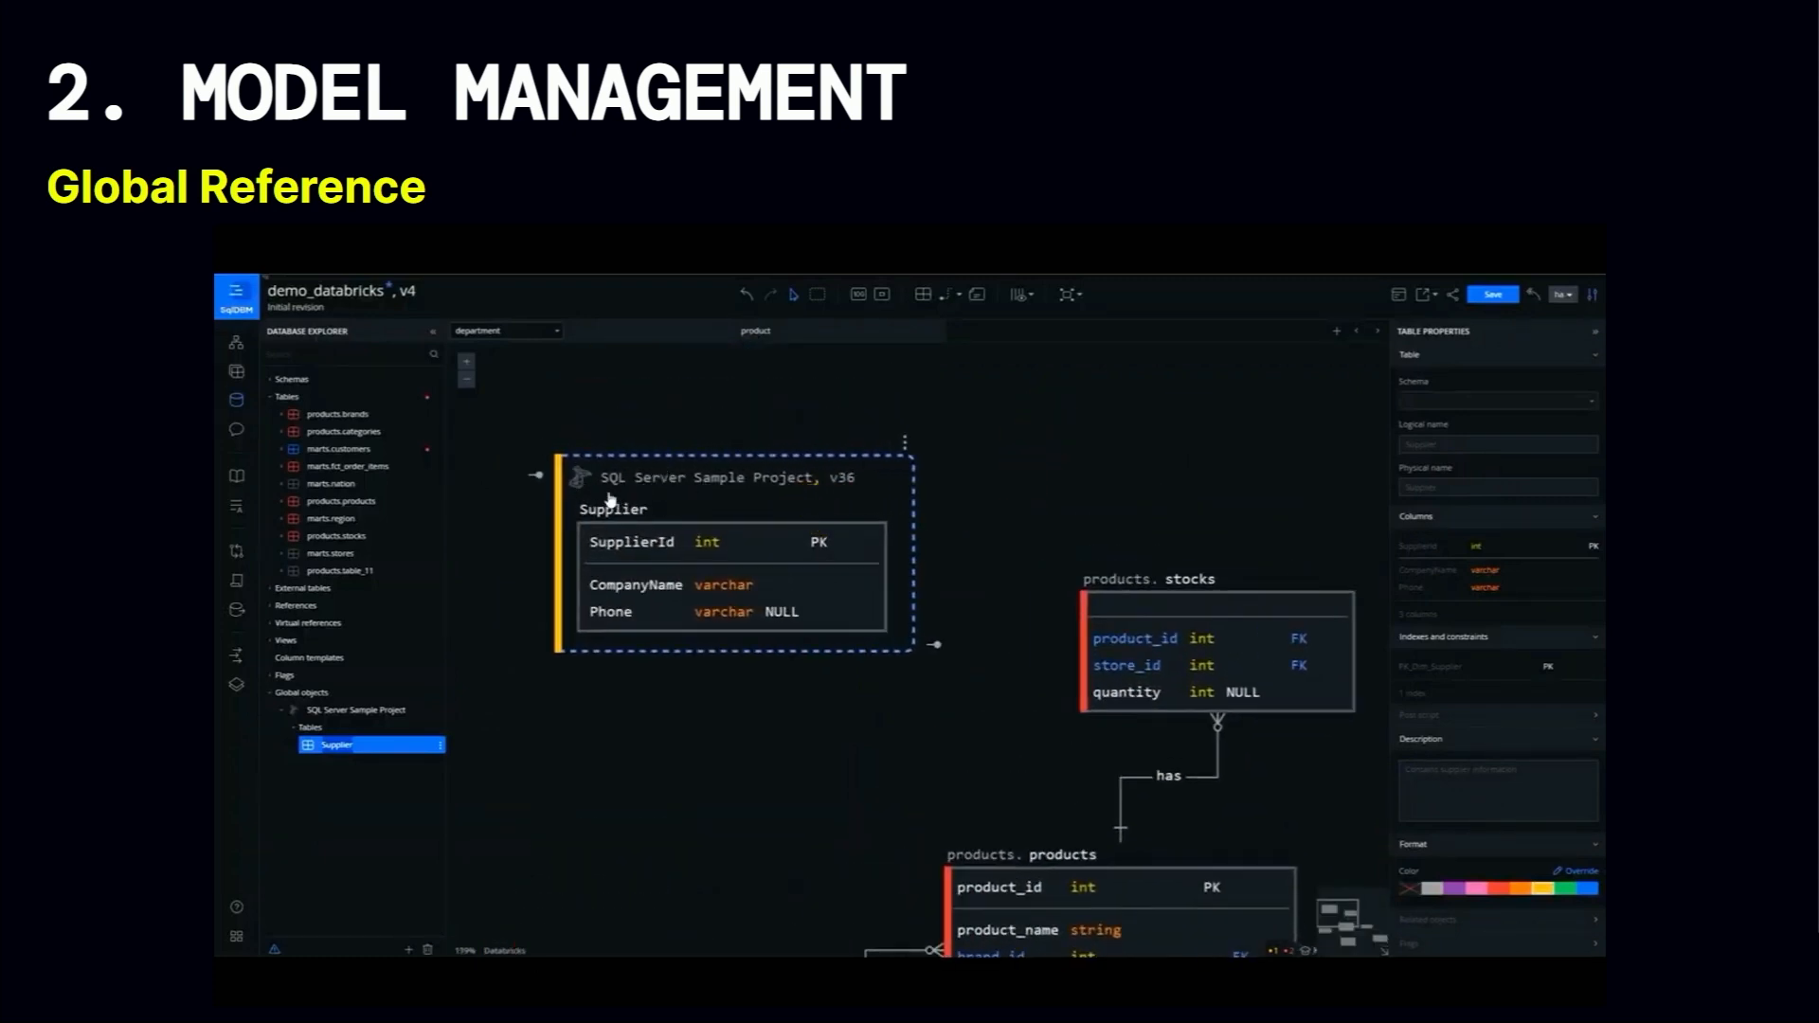
pyautogui.moveTo(520, 949)
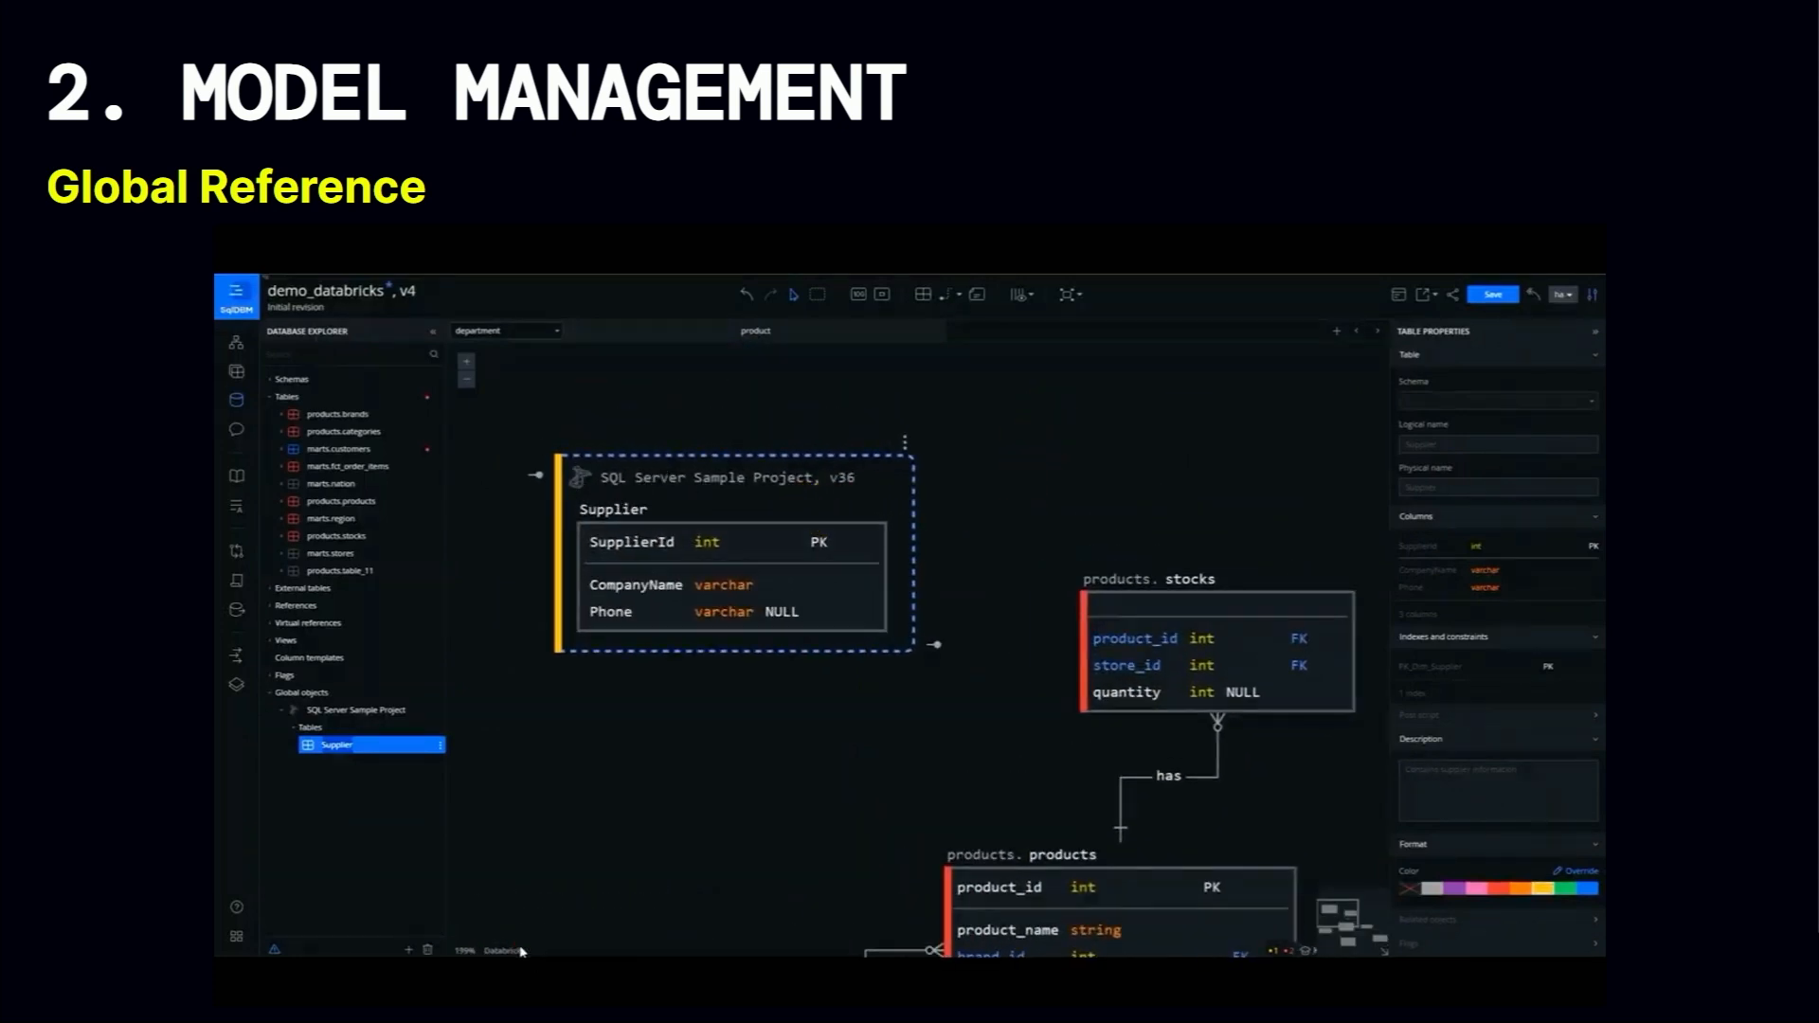
pyautogui.moveTo(950, 294)
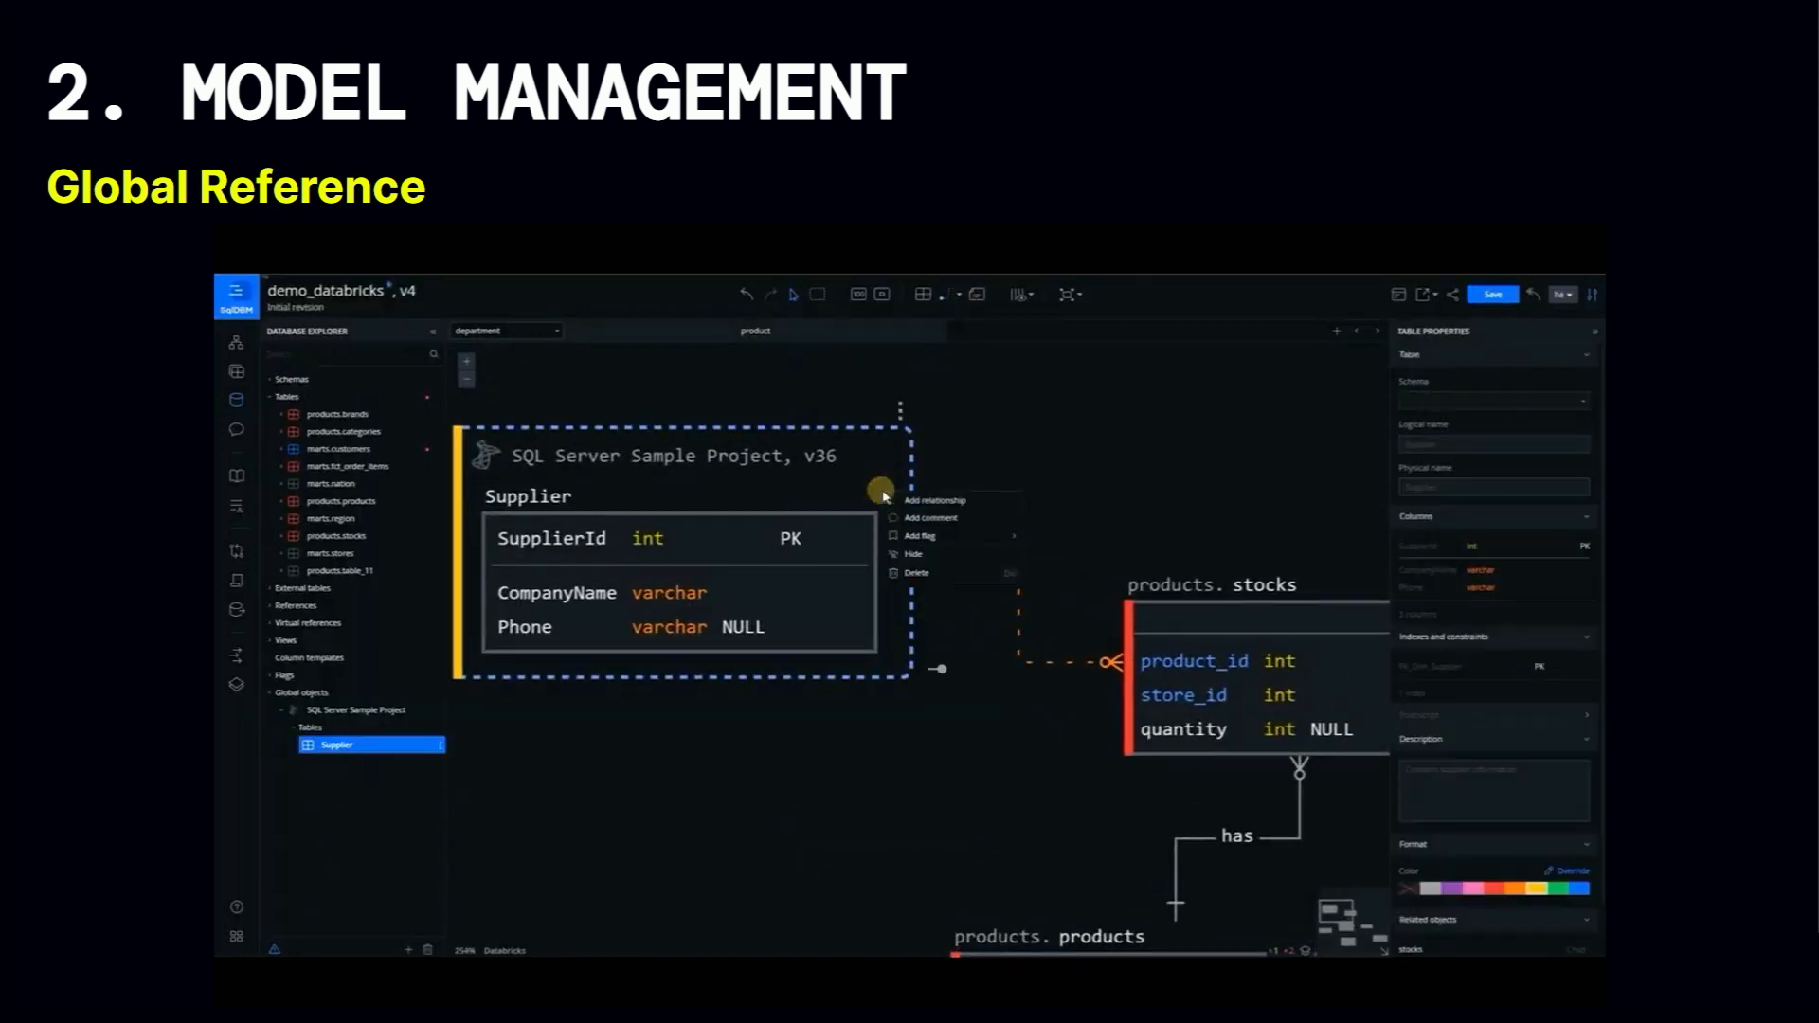
pyautogui.moveTo(920, 537)
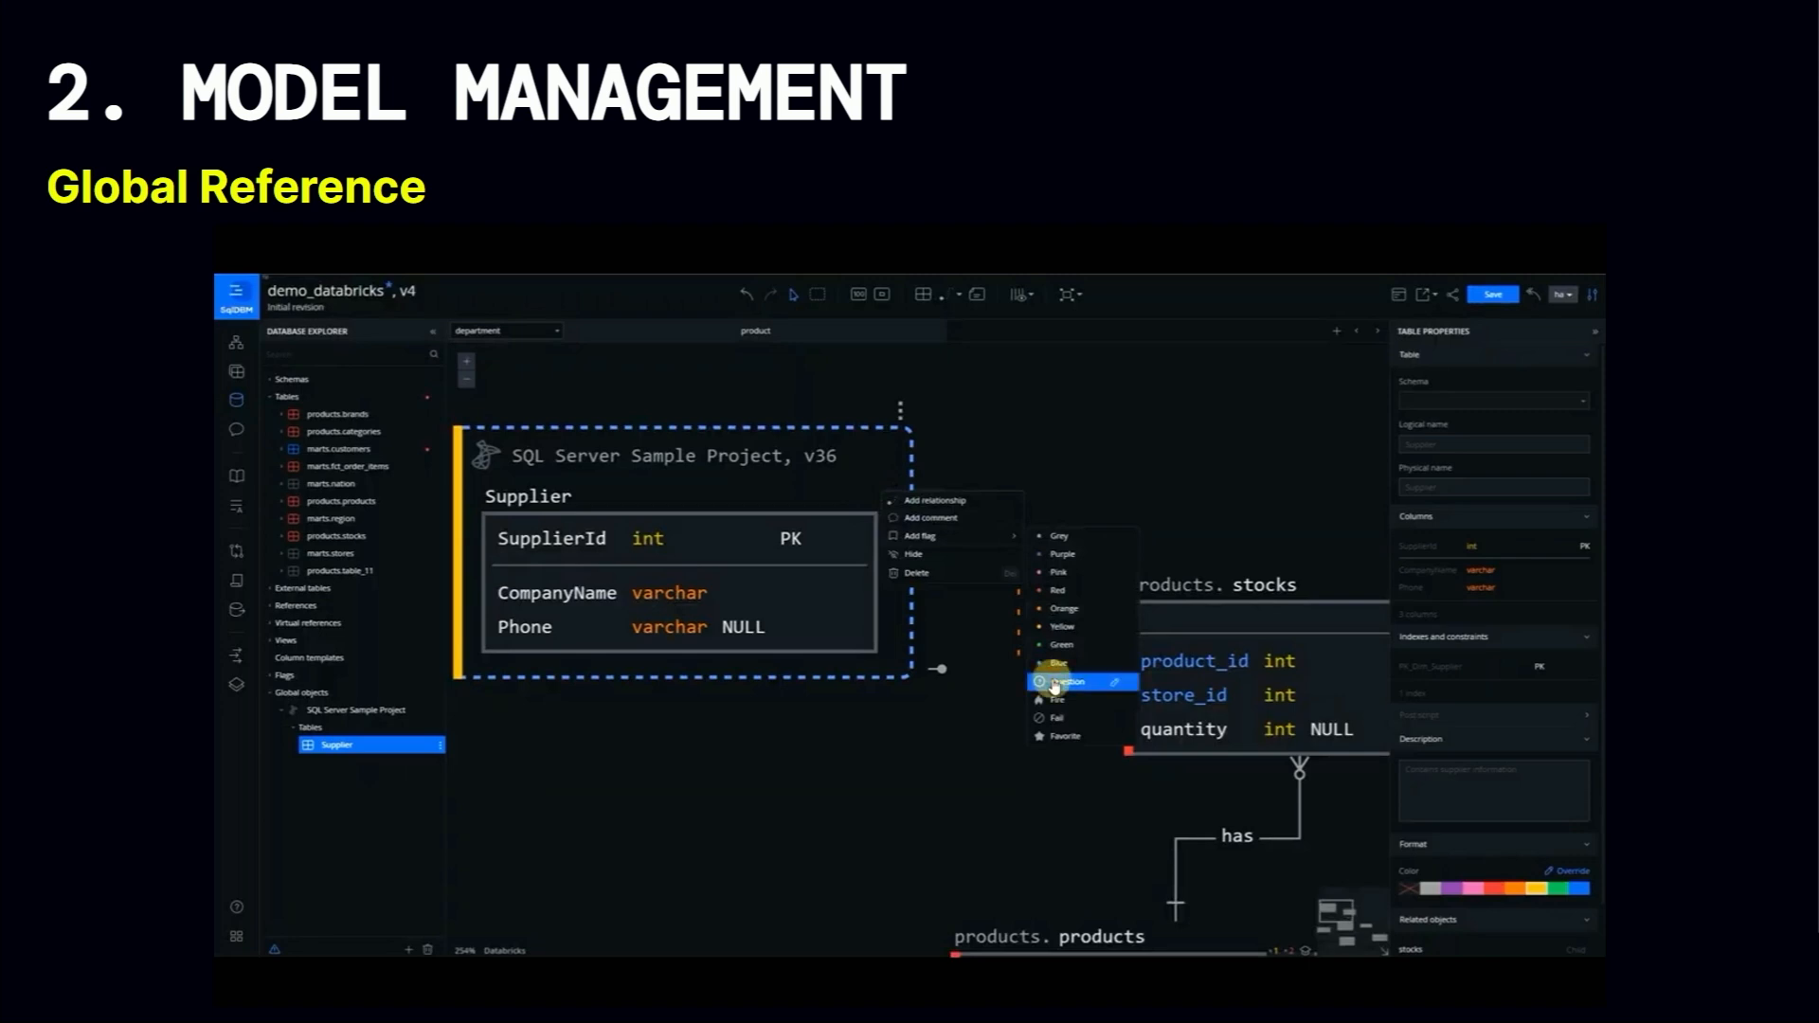
pyautogui.click(1065, 682)
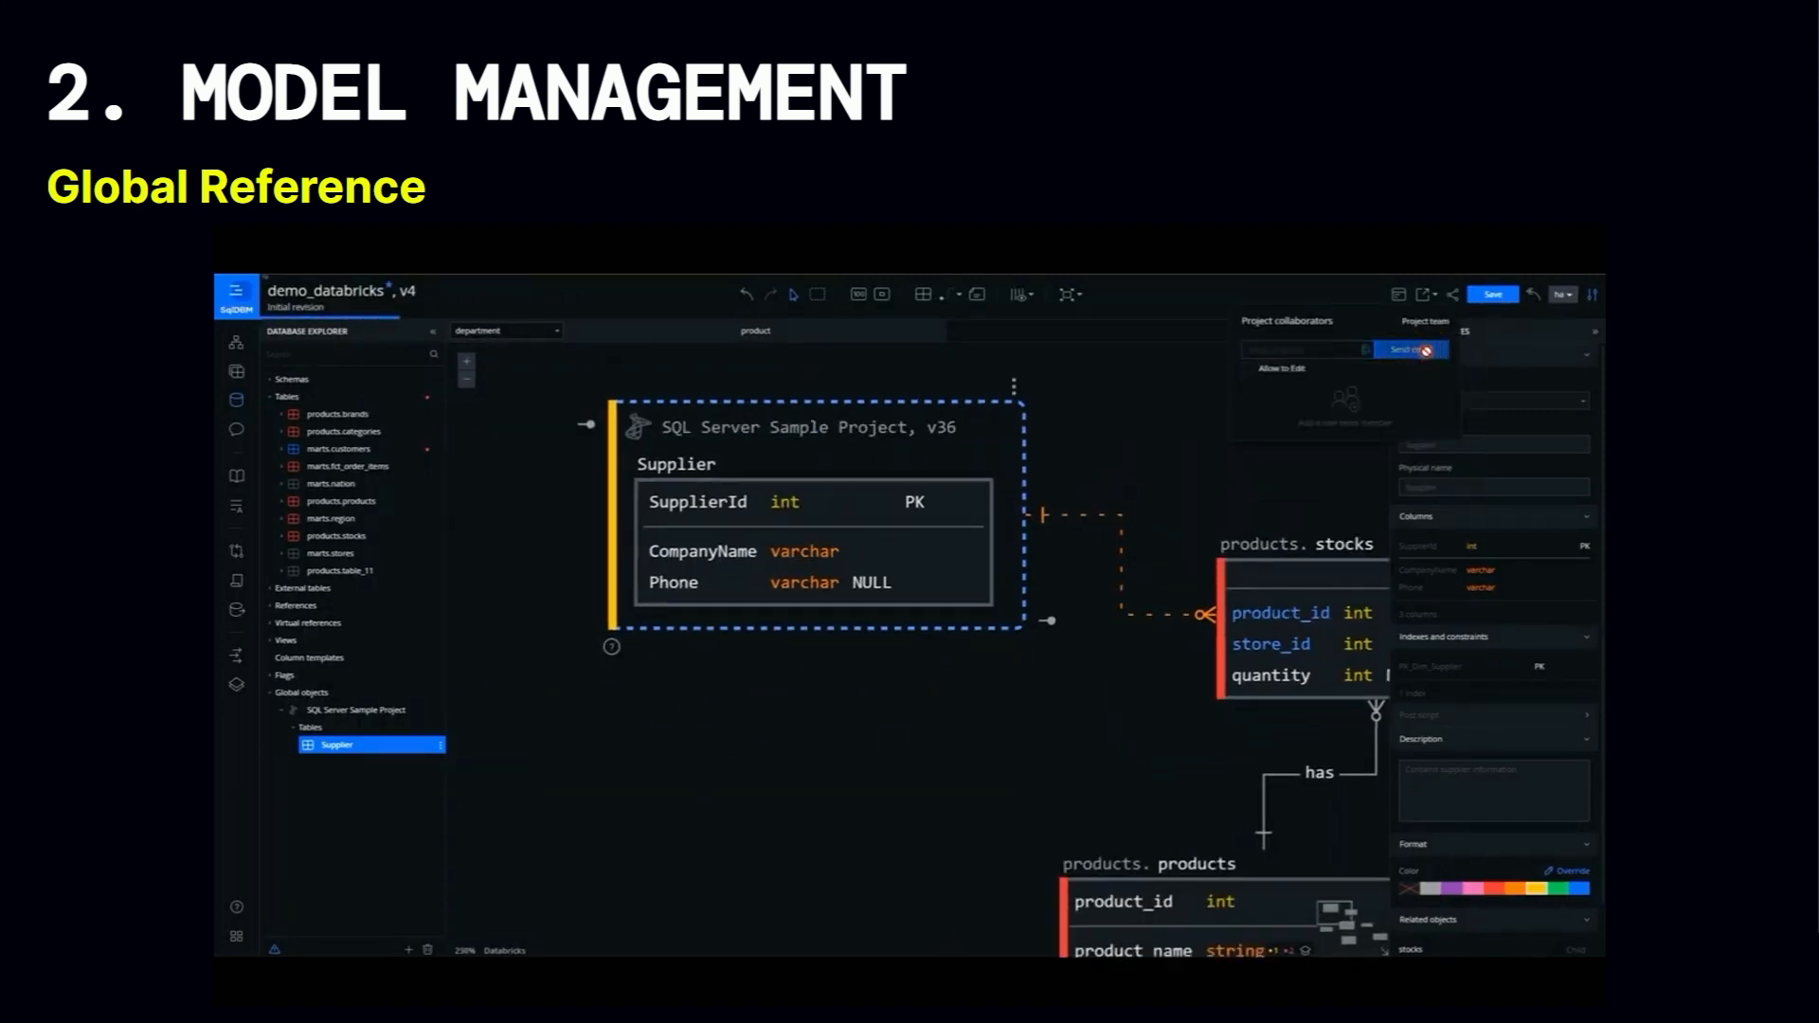
# Write a review-request comment ('please rev…') on the Supplier table.
pyautogui.click(1410, 350)
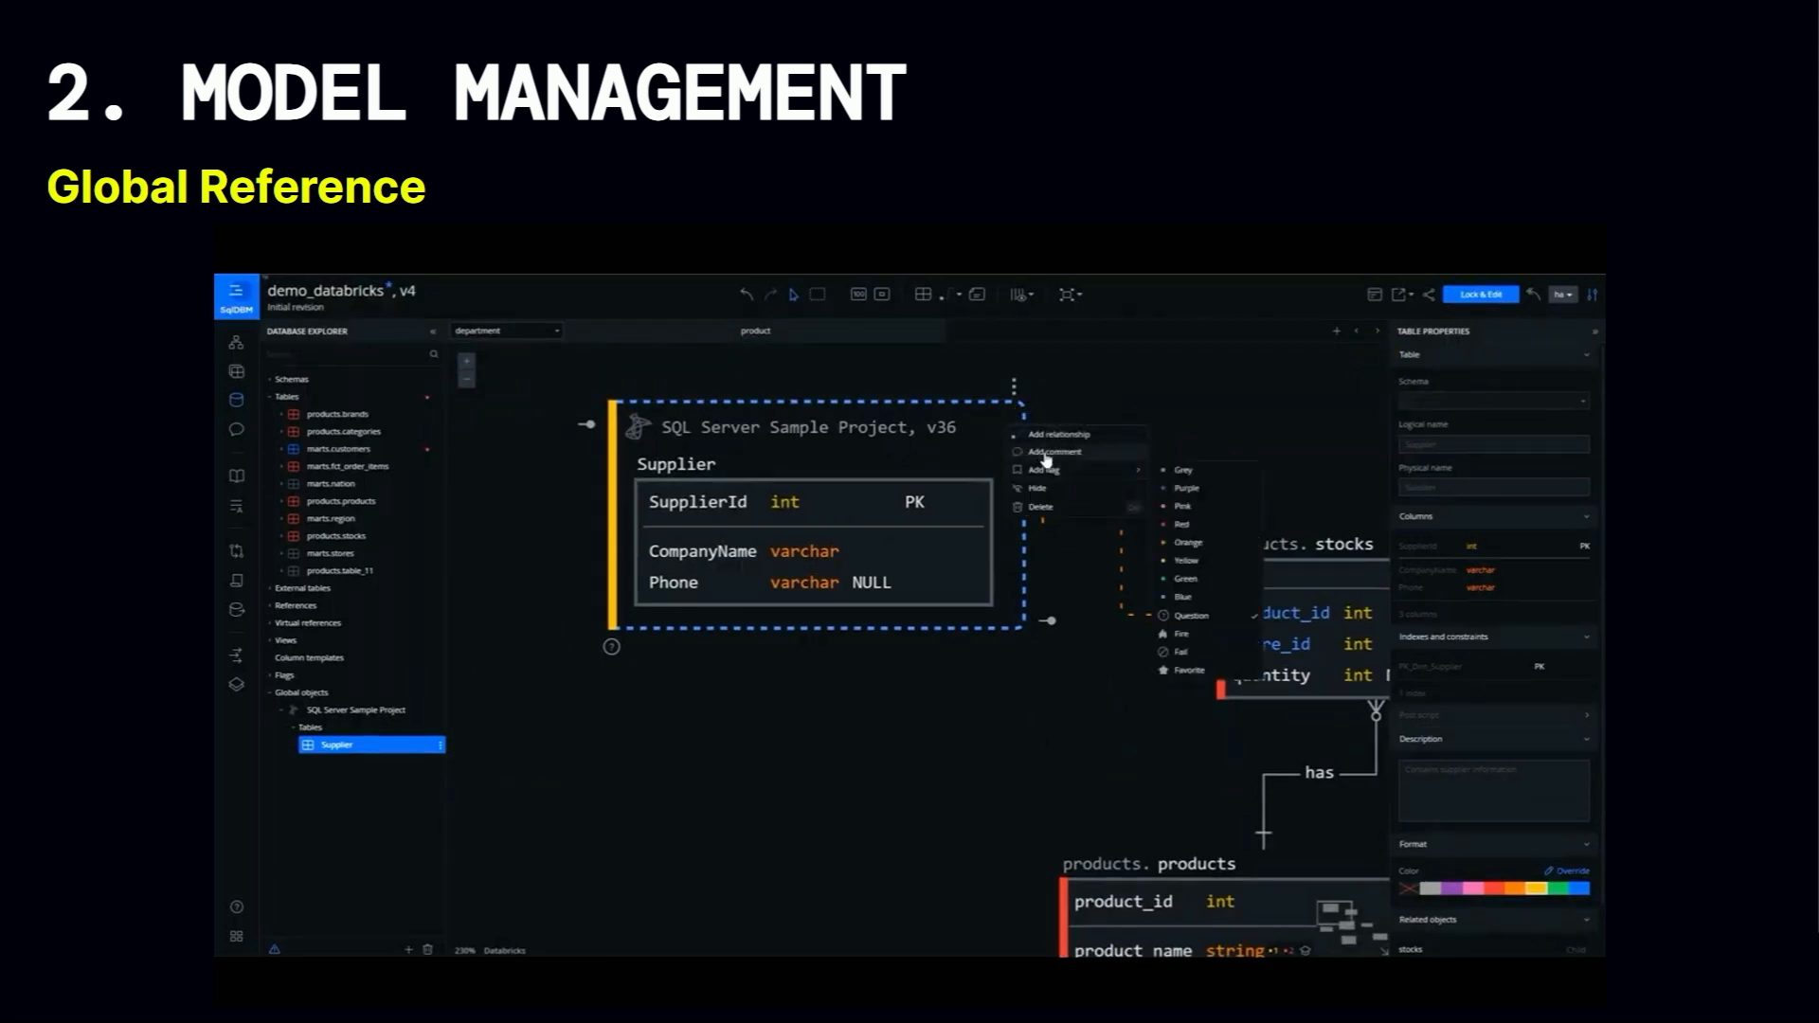
pyautogui.click(1049, 451)
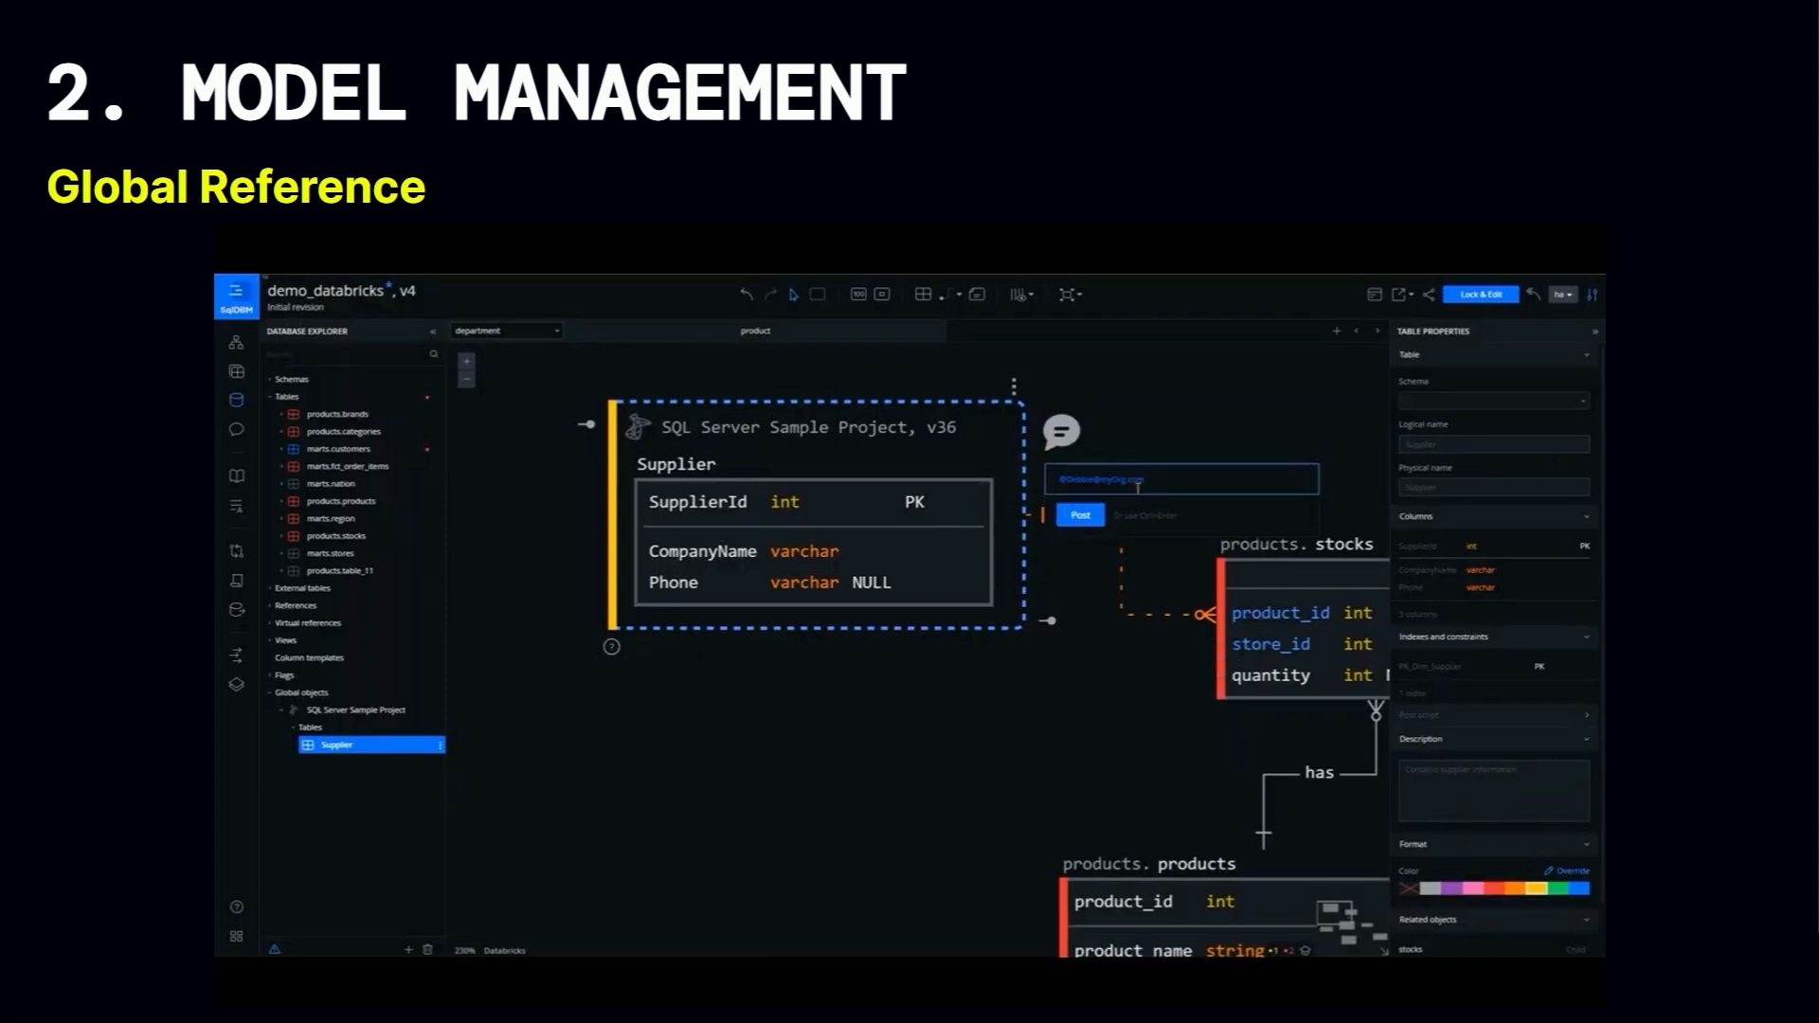
pyautogui.write('please rev')
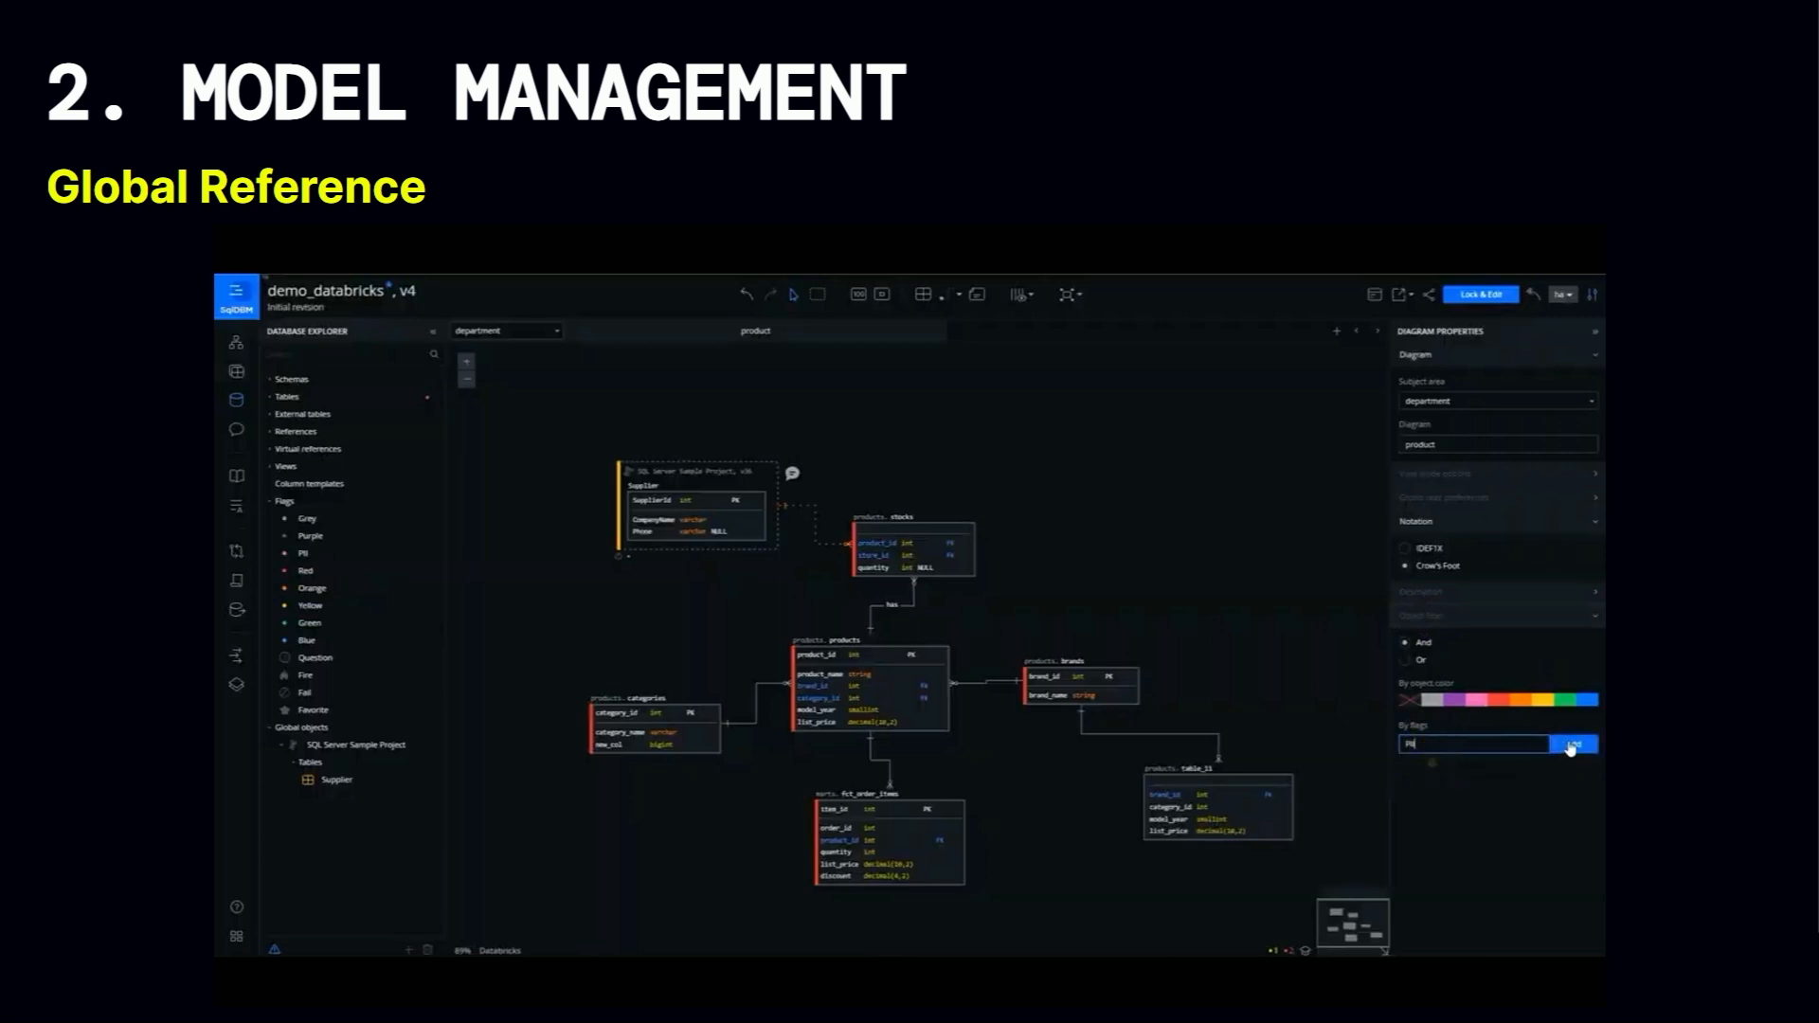
# Apply the flag filter to the diagram, then advance the deck to slide 21, Model Governance.
pyautogui.click(1573, 744)
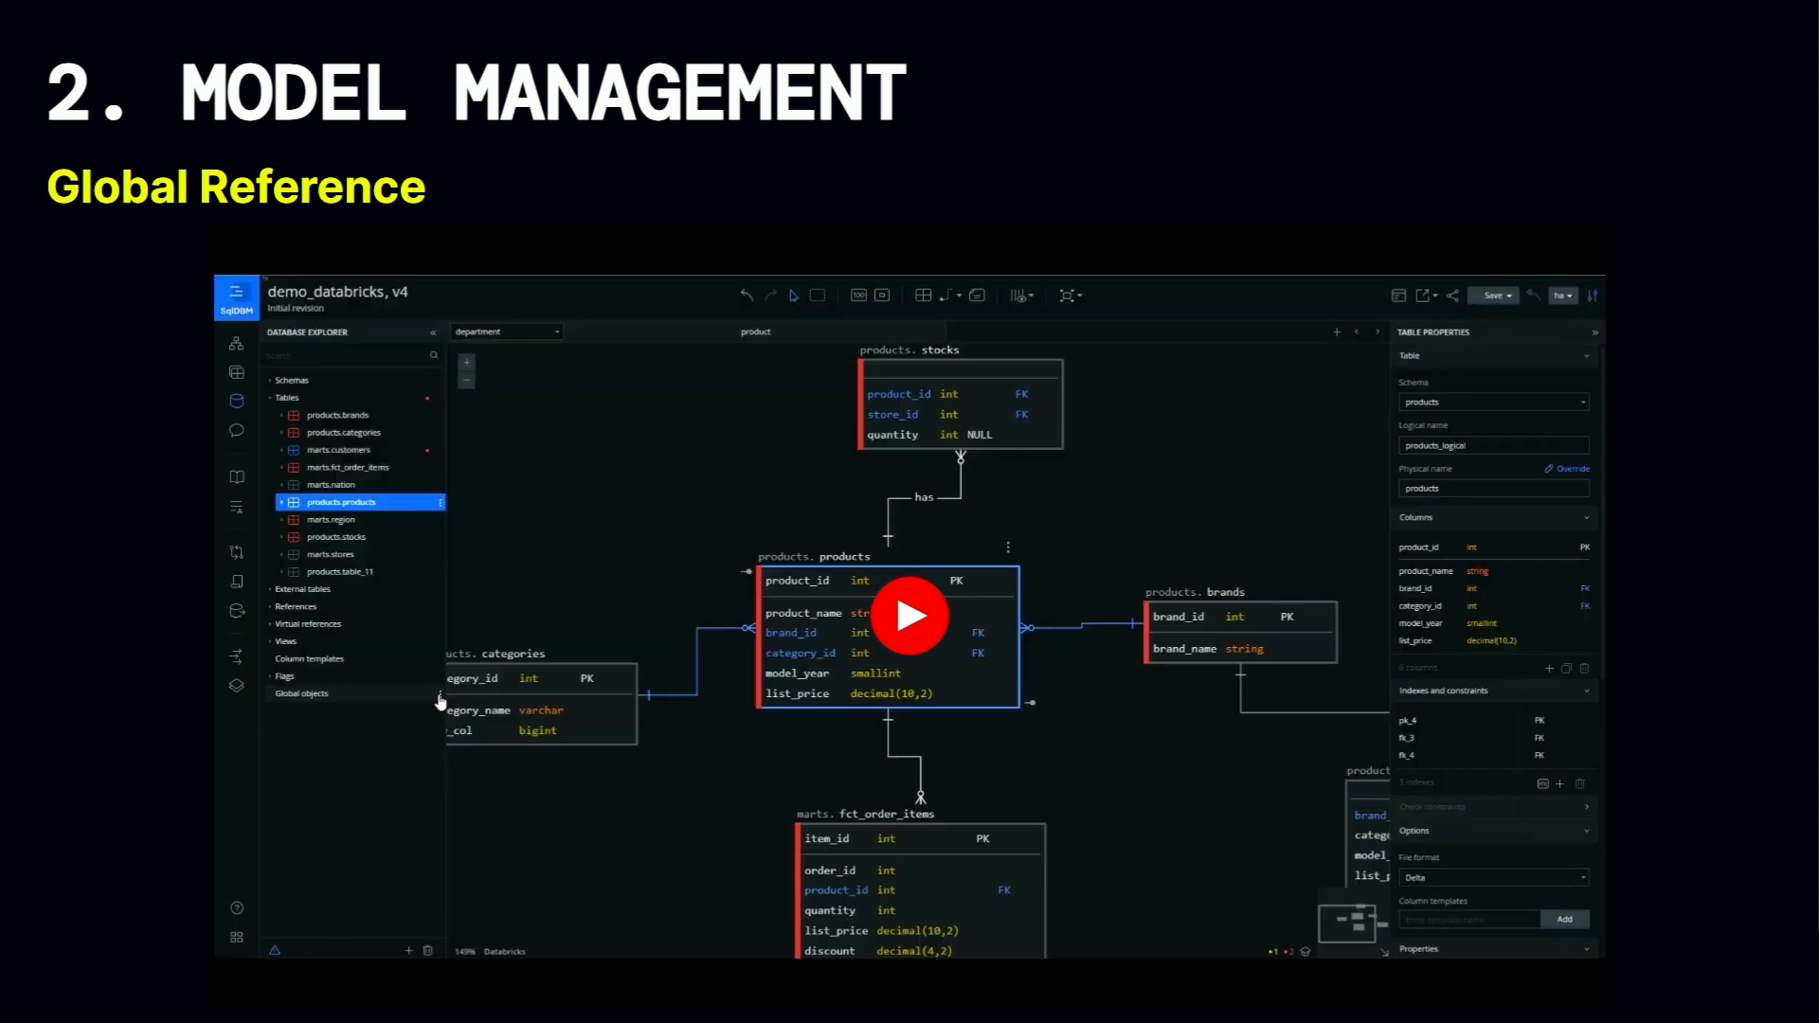
pyautogui.press('right')
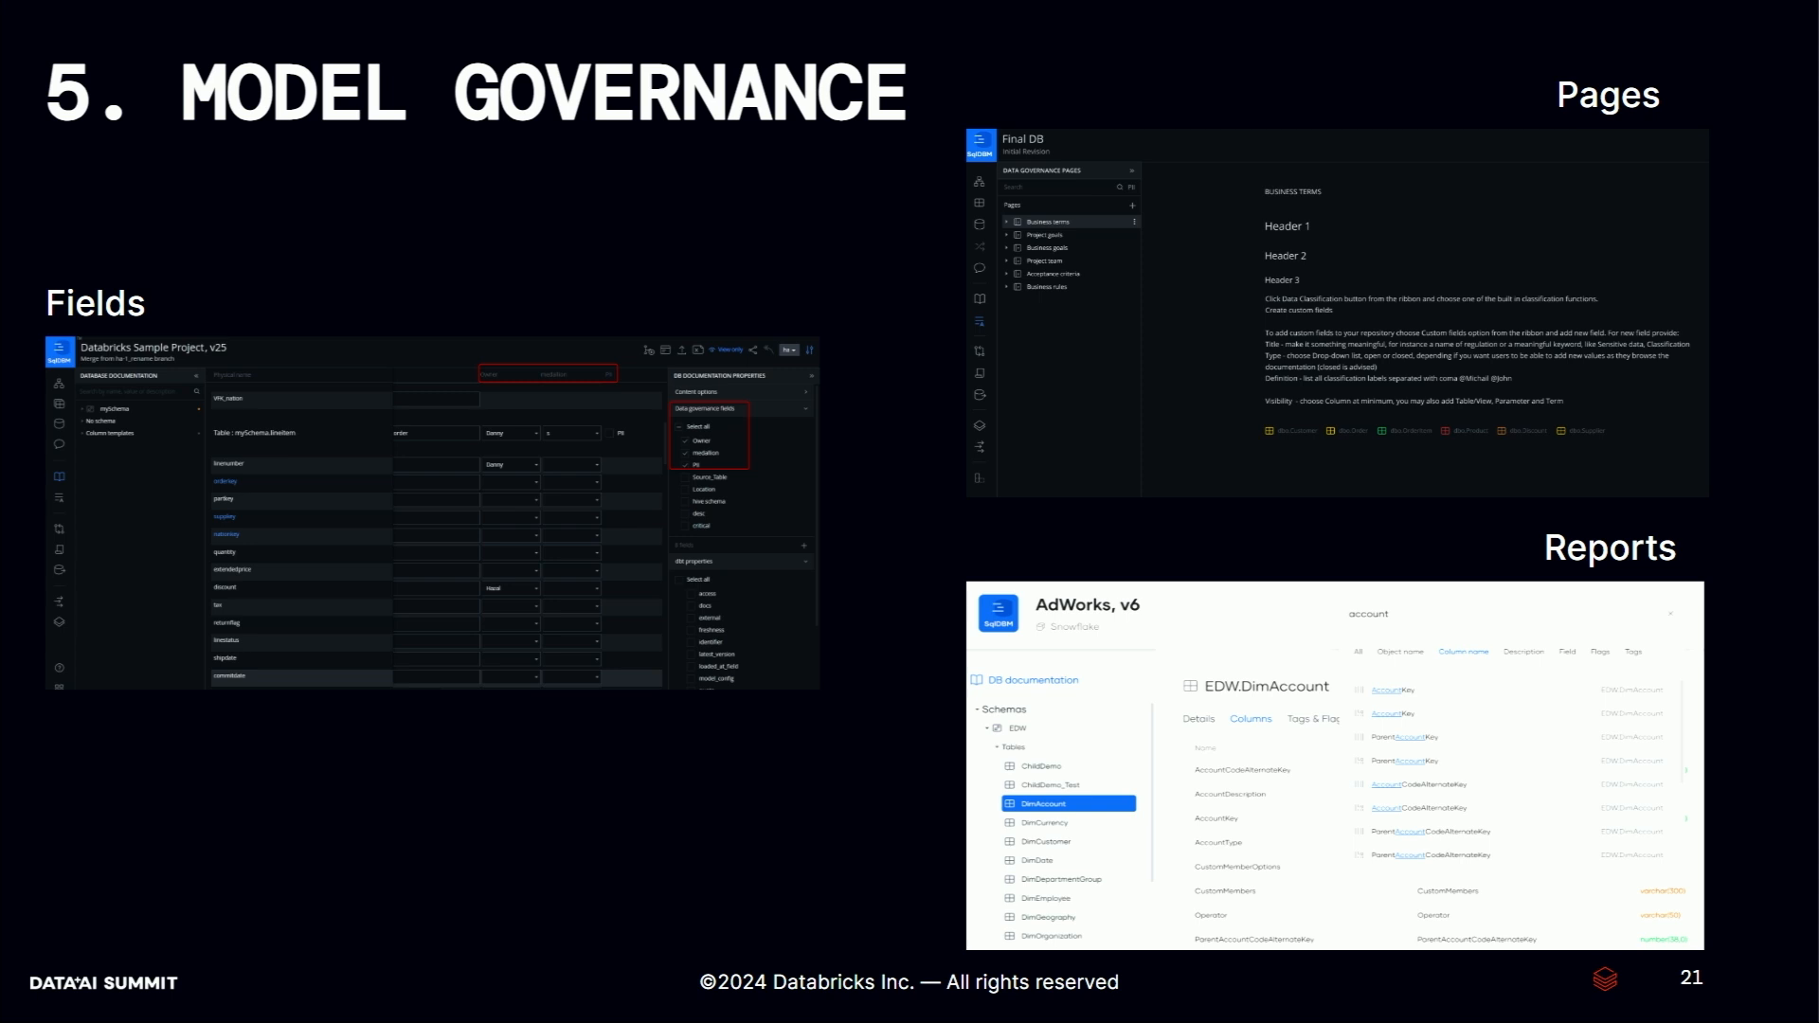
# Advance the Data+AI Summit deck to slide 22, Quality.
pyautogui.press('Right')
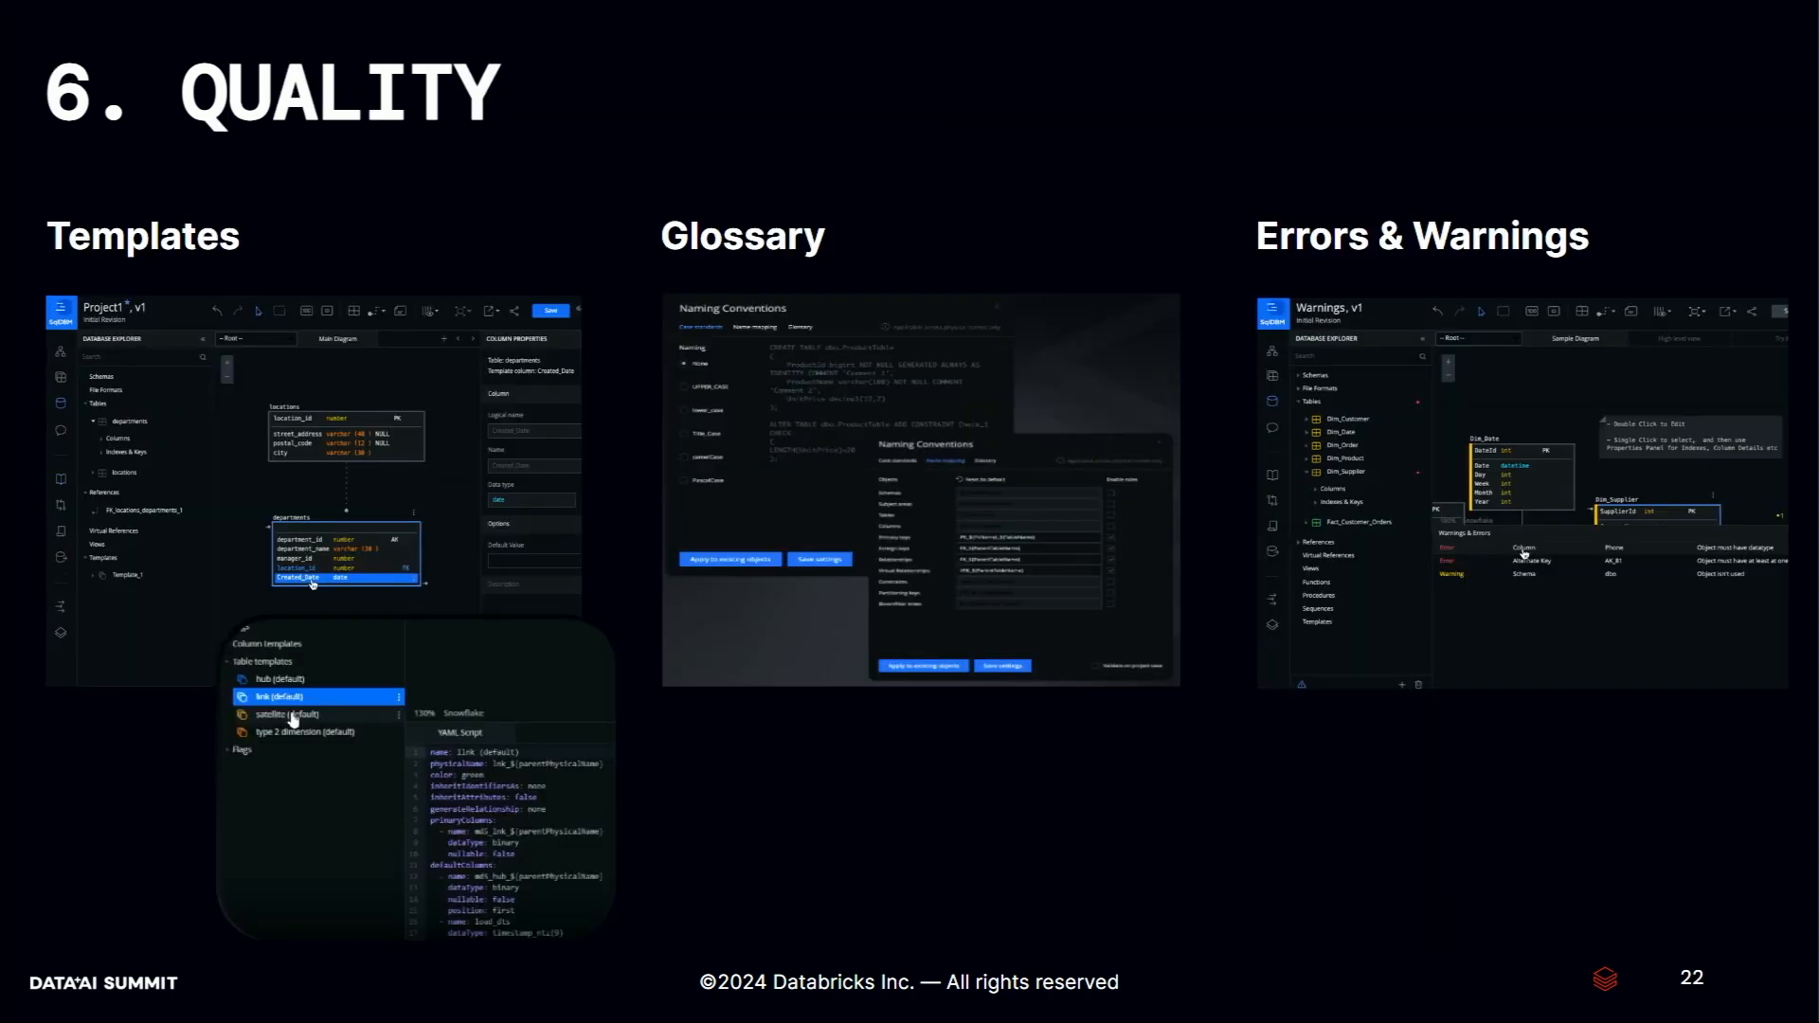